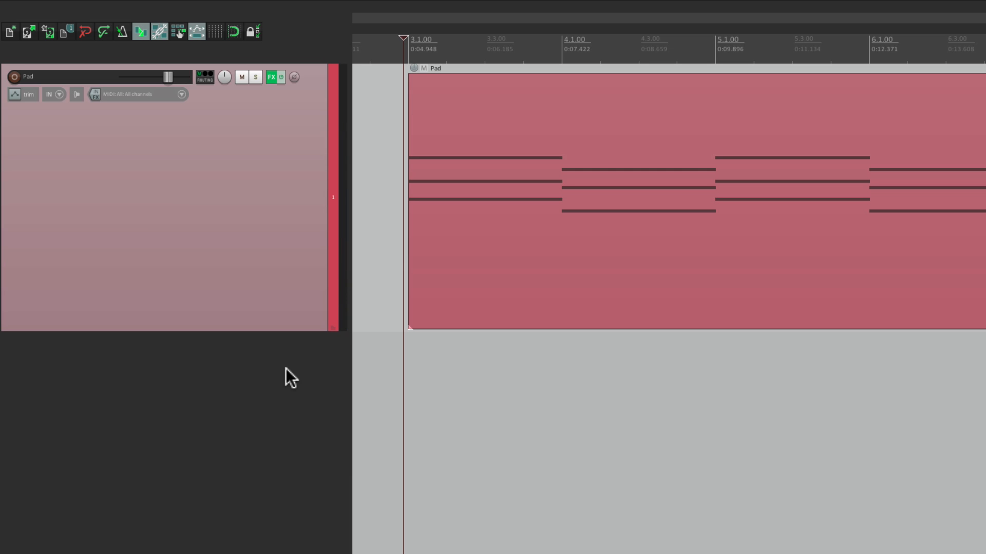
pyautogui.moveTo(269, 63)
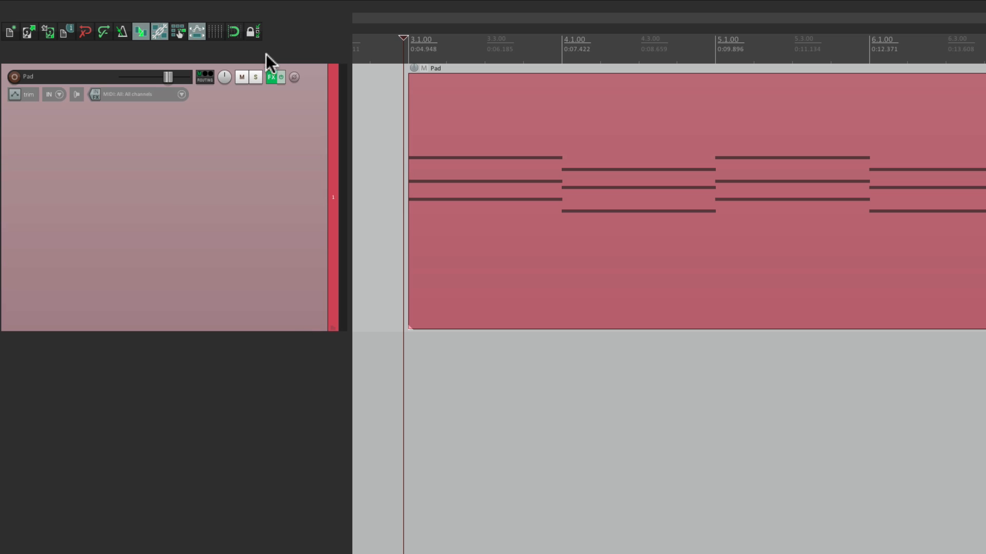
# Step: Add ReaEQ to the Pad track and push its low-pass frequency to about 14061 Hz
pyautogui.click(271, 76)
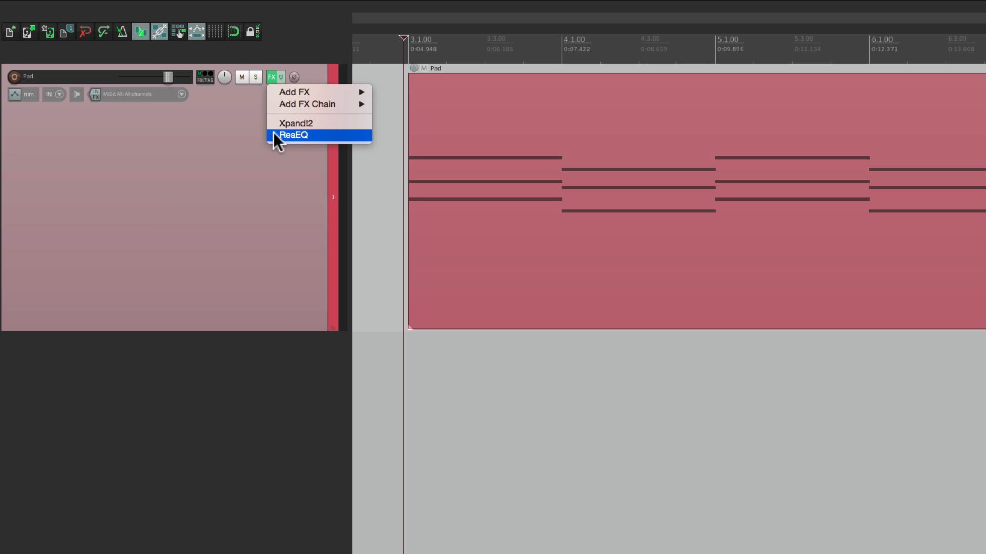
pyautogui.click(289, 135)
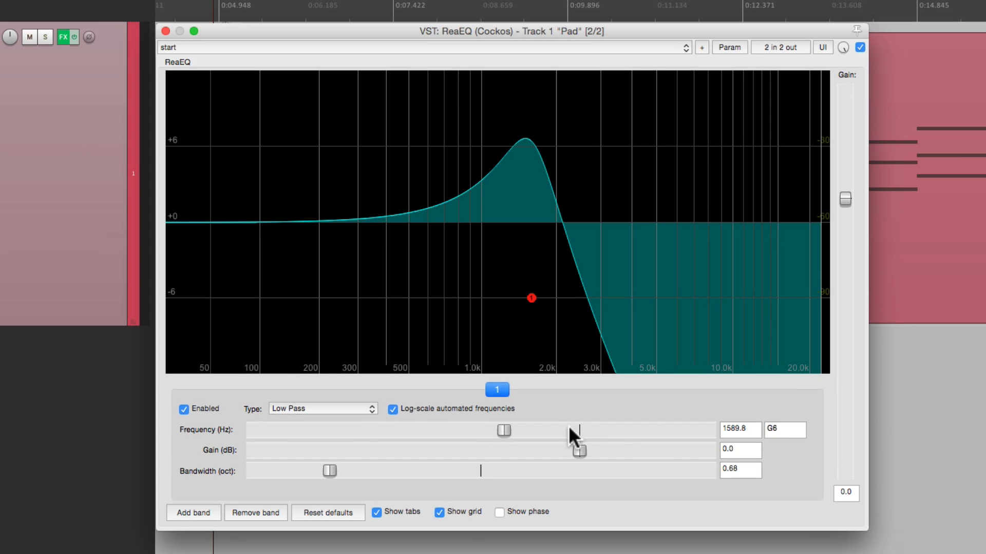
pyautogui.moveTo(504, 431); pyautogui.dragTo(518, 432)
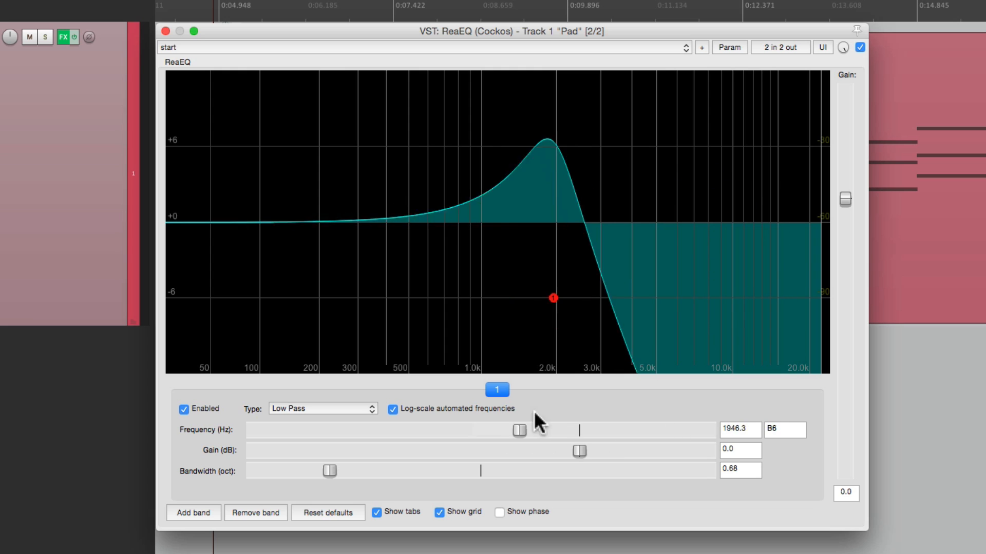
pyautogui.moveTo(518, 431); pyautogui.dragTo(668, 430)
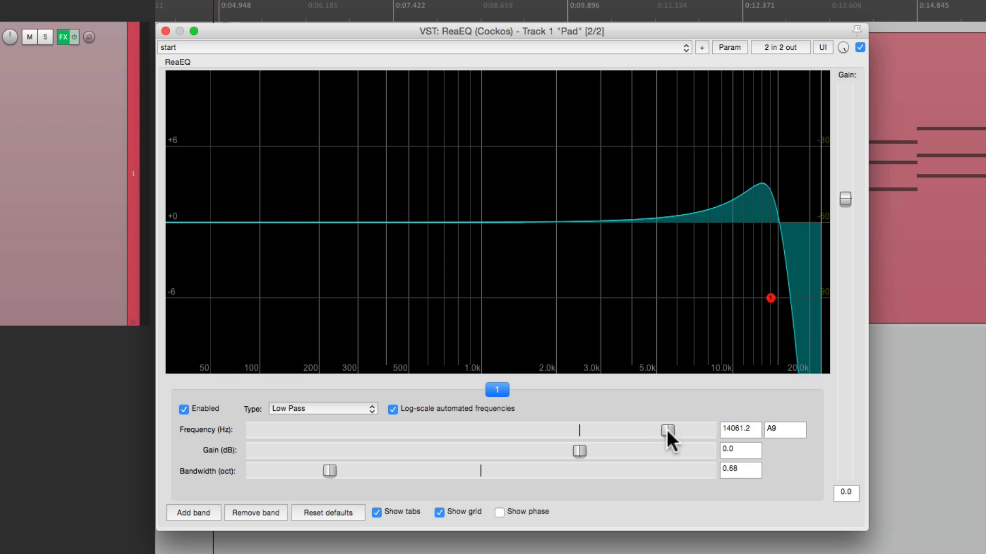
# Step: Run Param > Learn on the low-pass frequency, then sweep the cutoff down to about 375 Hz
pyautogui.click(728, 47)
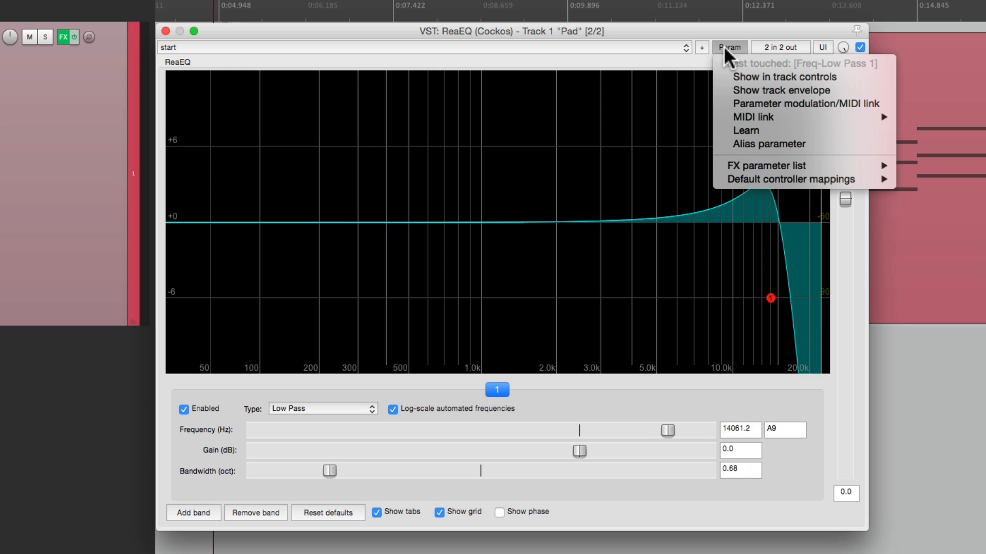
pyautogui.moveTo(728, 130)
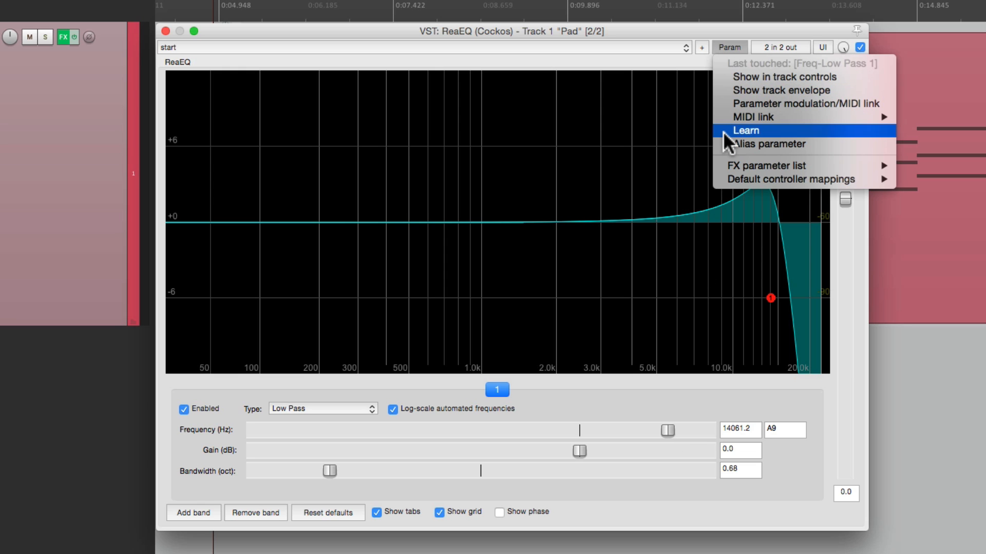
pyautogui.click(745, 131)
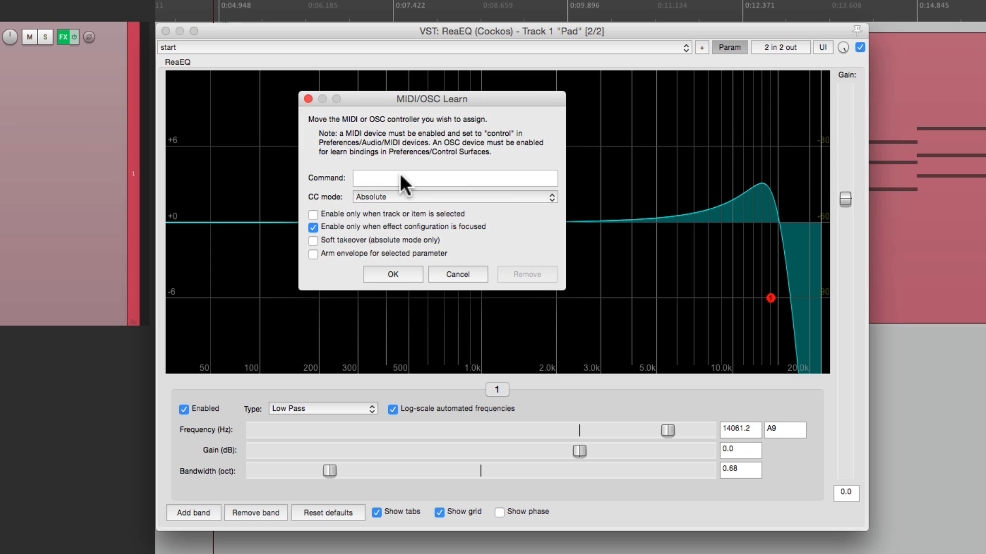
pyautogui.moveTo(384, 134)
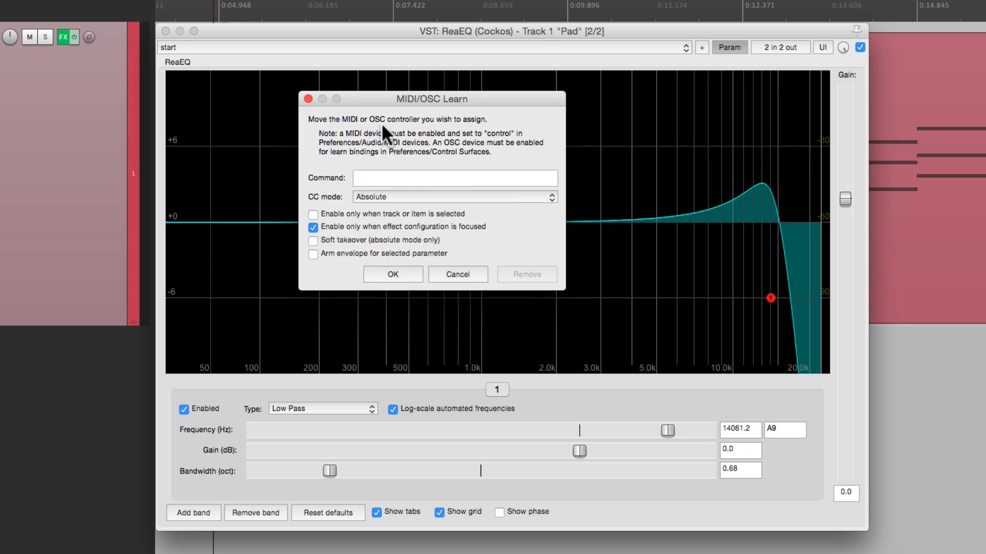
pyautogui.moveTo(402, 190)
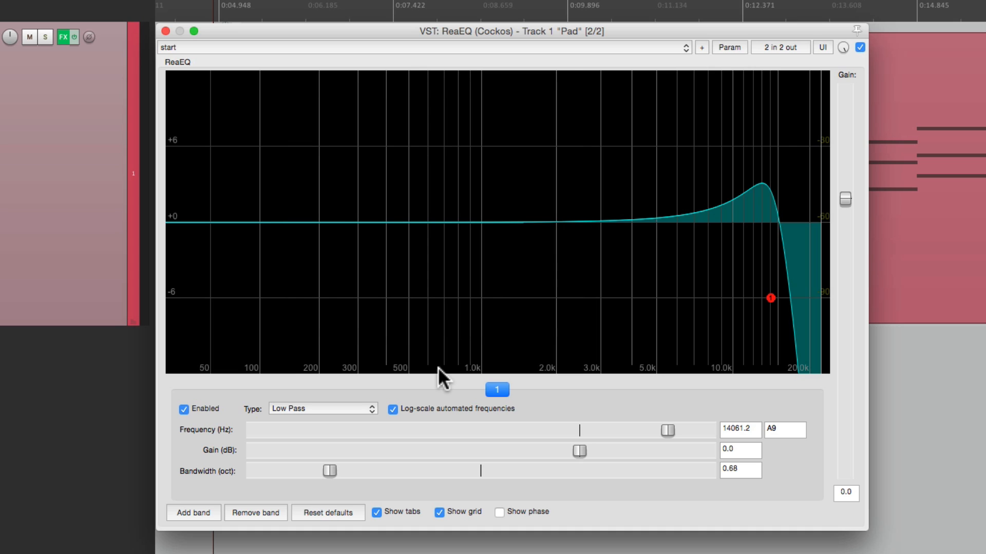
pyautogui.moveTo(770, 298); pyautogui.dragTo(333, 297)
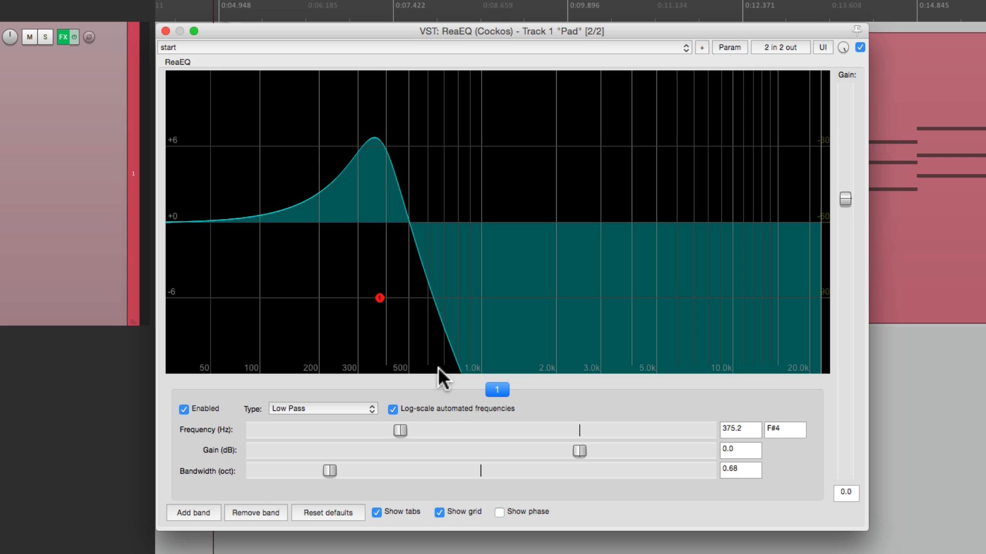
pyautogui.moveTo(419, 416)
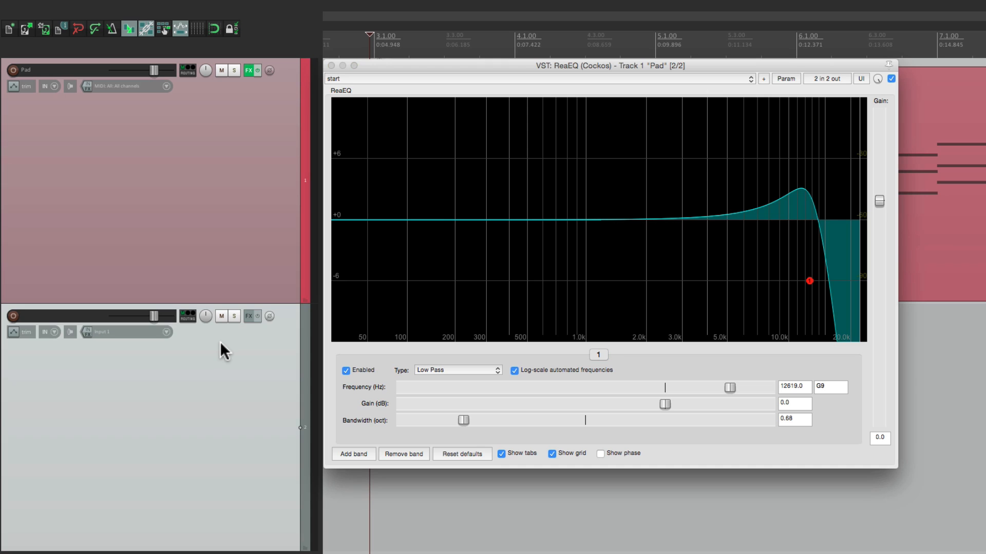
pyautogui.moveTo(93, 322)
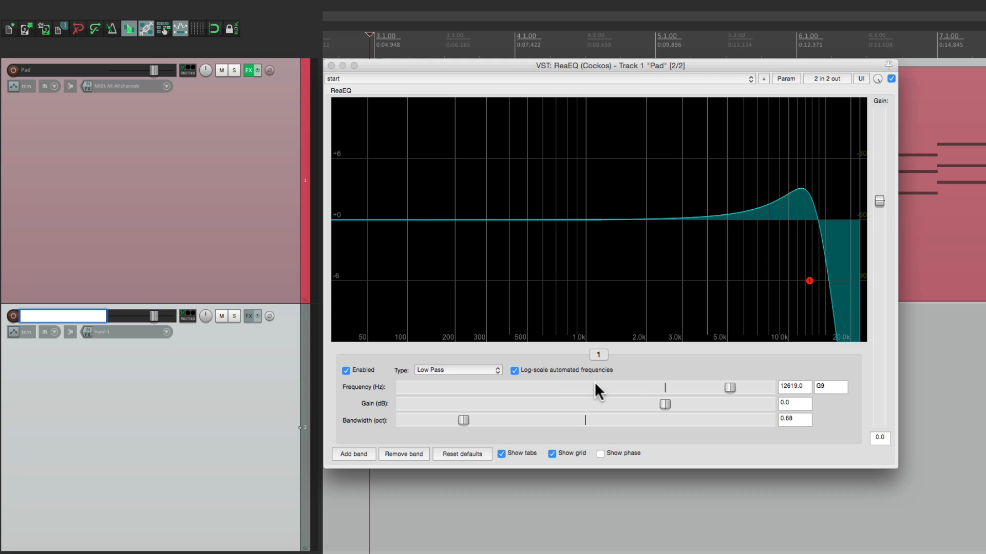
pyautogui.moveTo(649, 396)
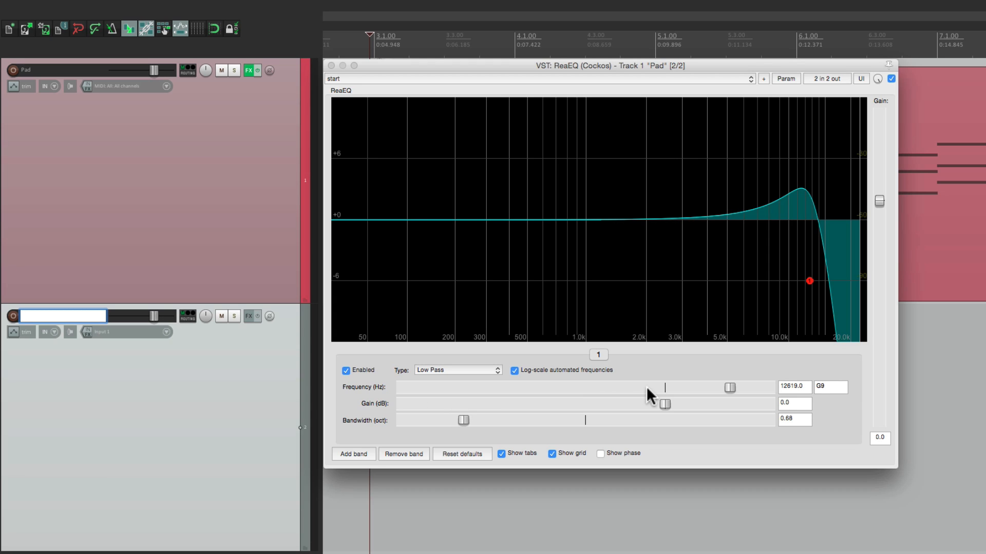
# Step: Rename the new second track to 'Controller'
pyautogui.click(62, 316)
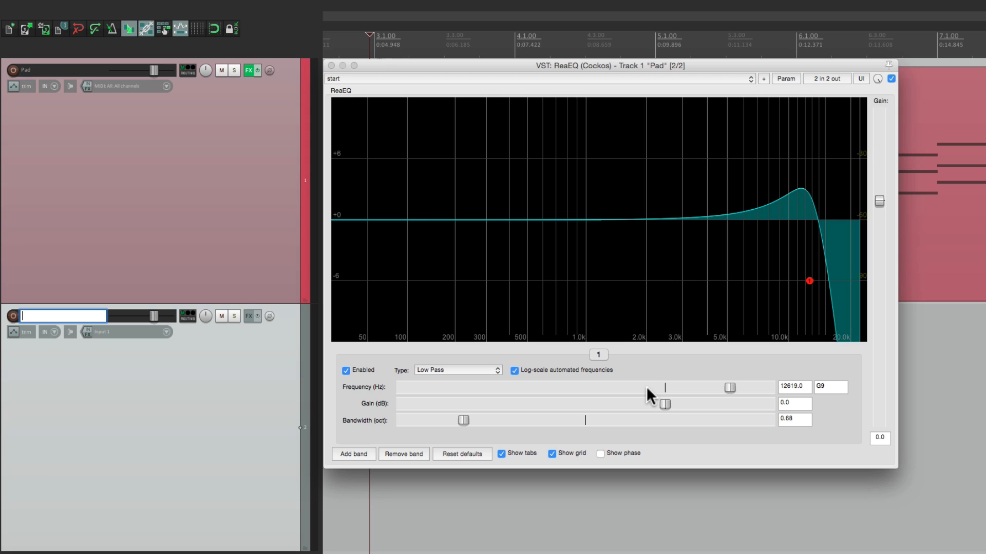
pyautogui.moveTo(370, 371)
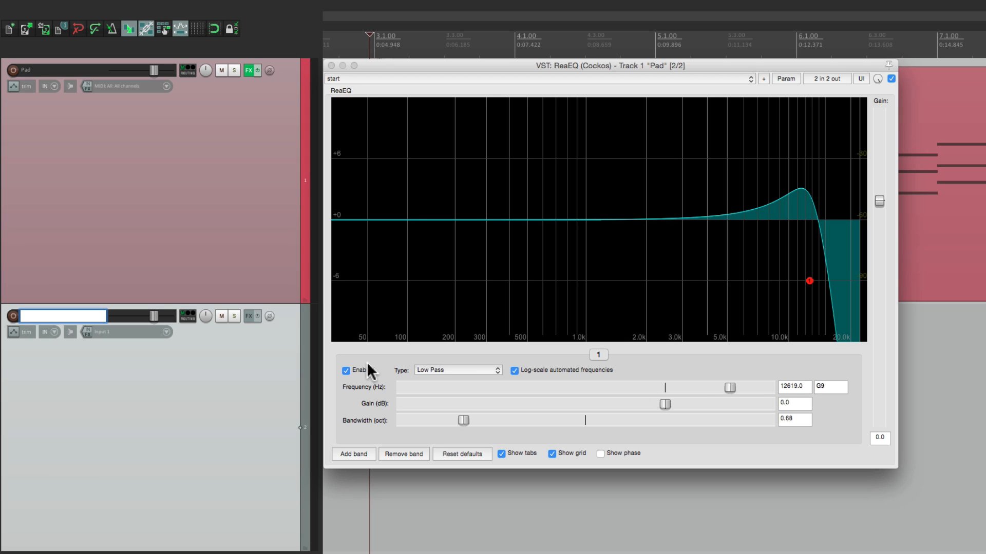
pyautogui.write('Controller')
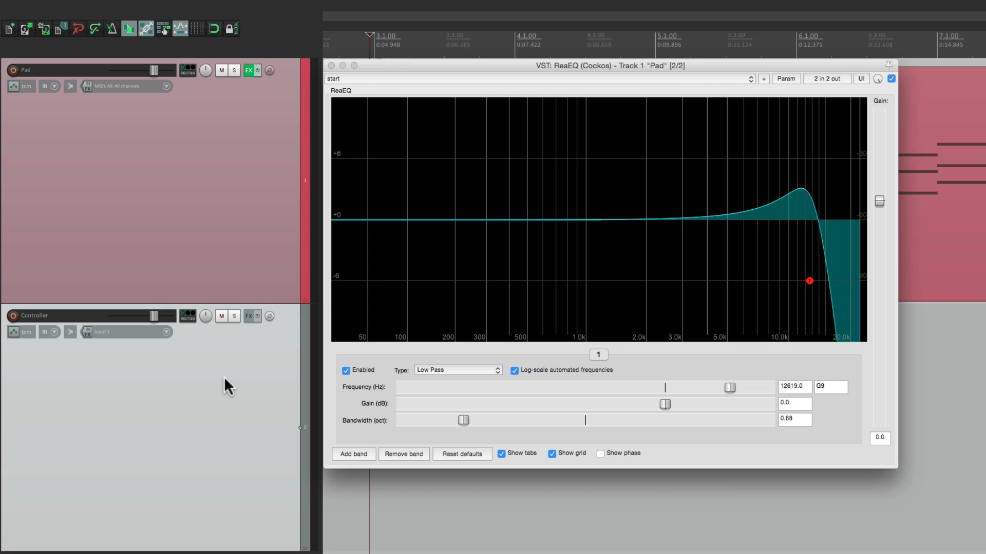
pyautogui.moveTo(251, 317)
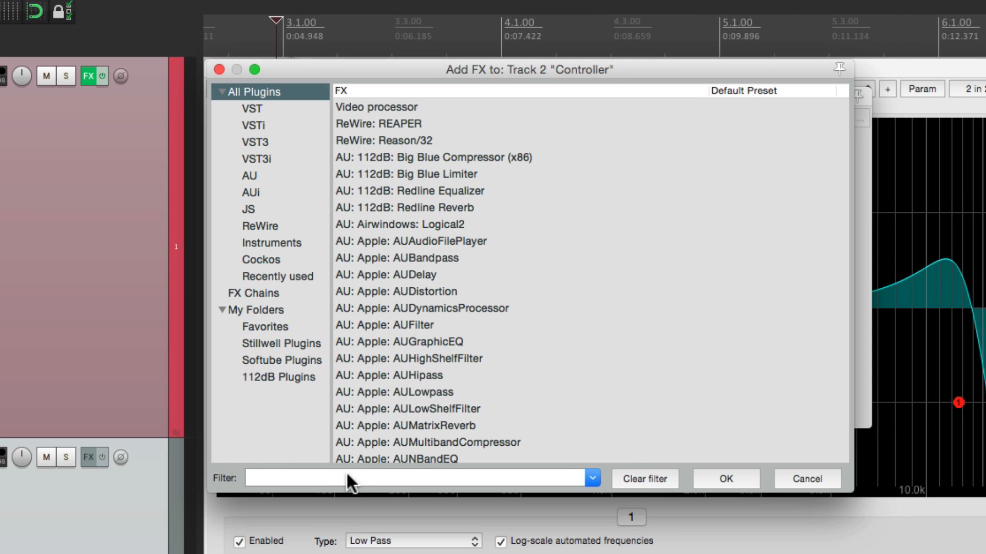
# Step: Filter the FX list for 'tone' and add JS: Tone Generator to Controller
pyautogui.write('tone')
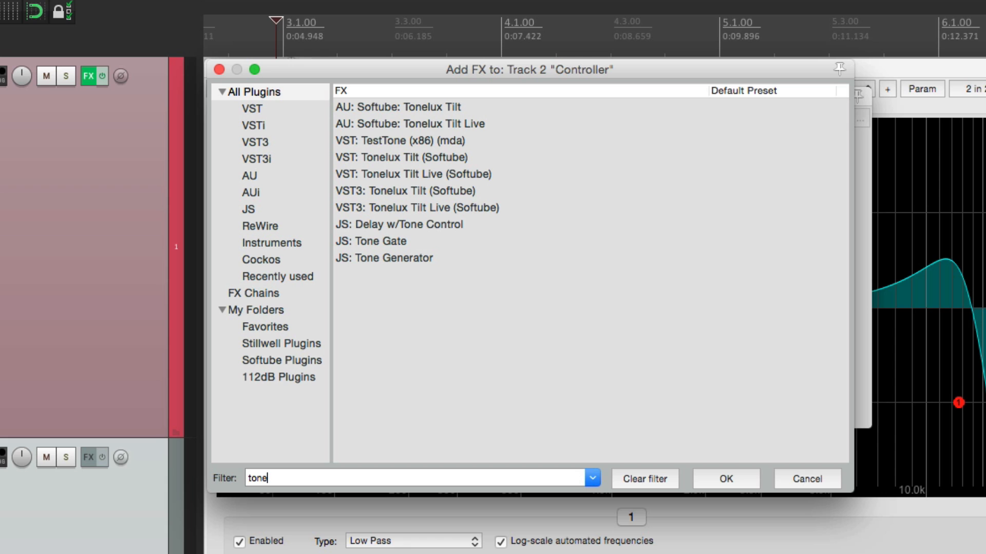
pyautogui.doubleClick(391, 258)
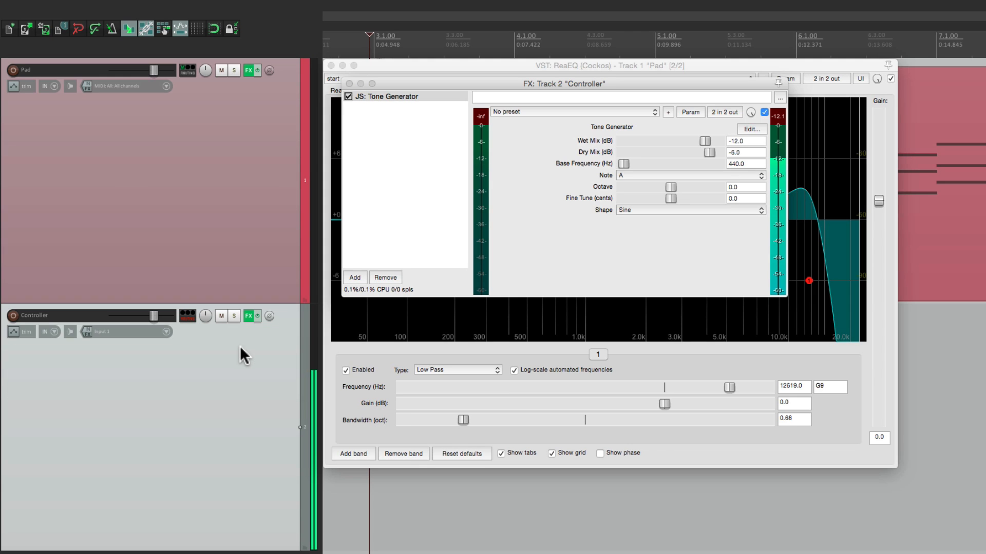
# Step: Close the Controller track's Tone Generator effects window
pyautogui.click(187, 316)
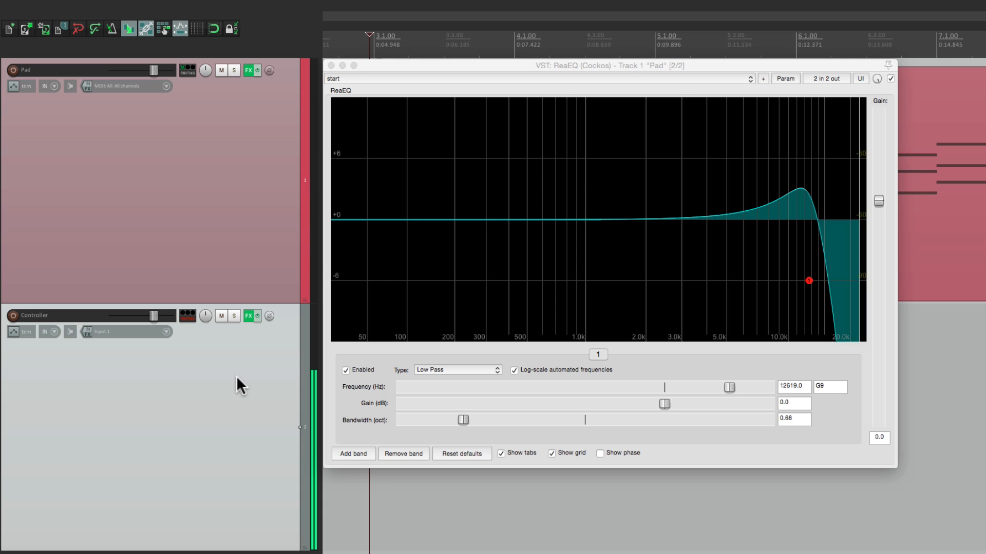
pyautogui.moveTo(264, 401)
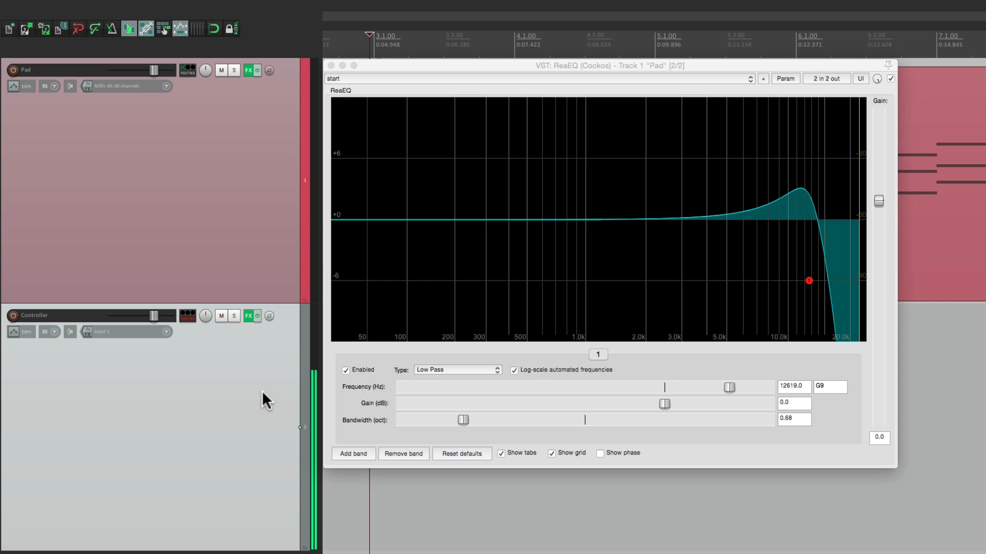
pyautogui.moveTo(516, 275)
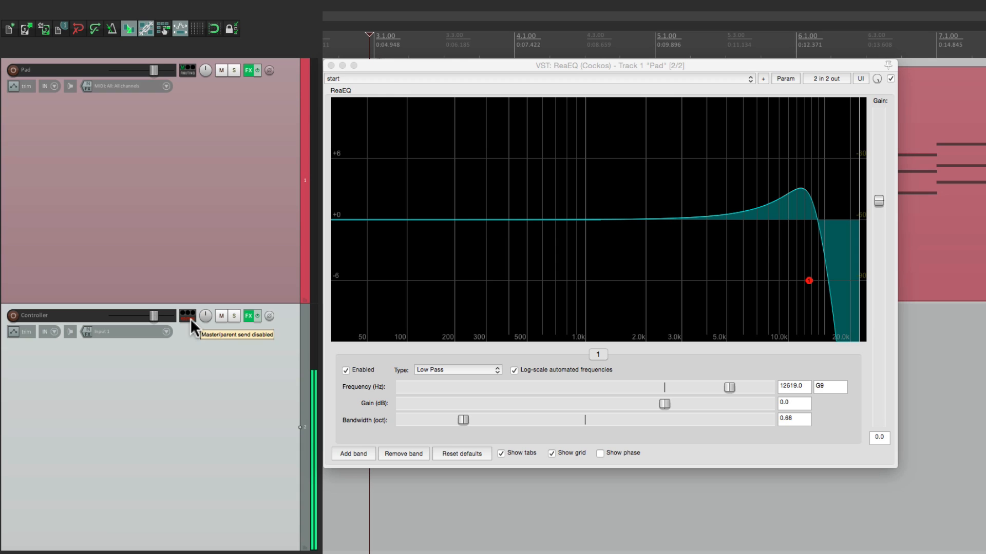
pyautogui.moveTo(186, 322)
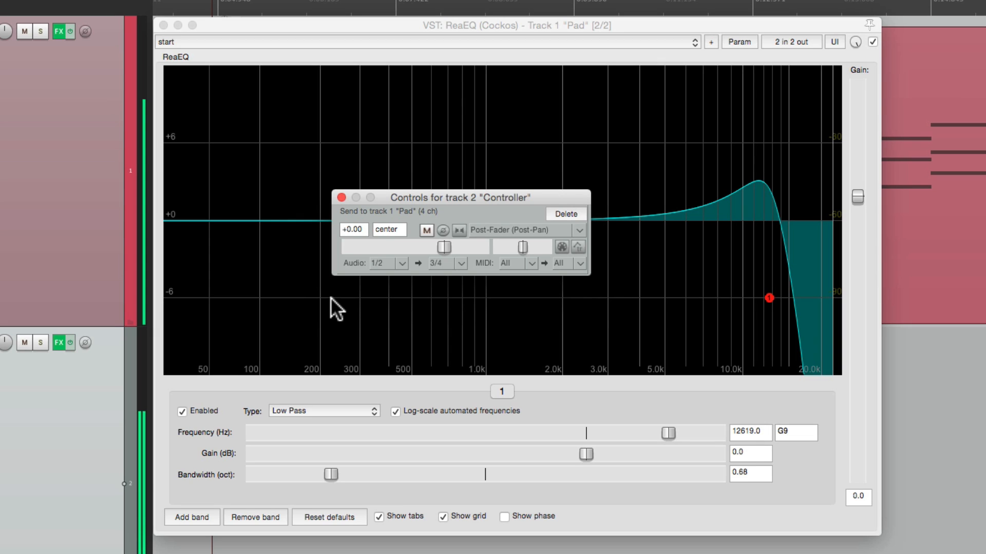
pyautogui.moveTo(387, 280)
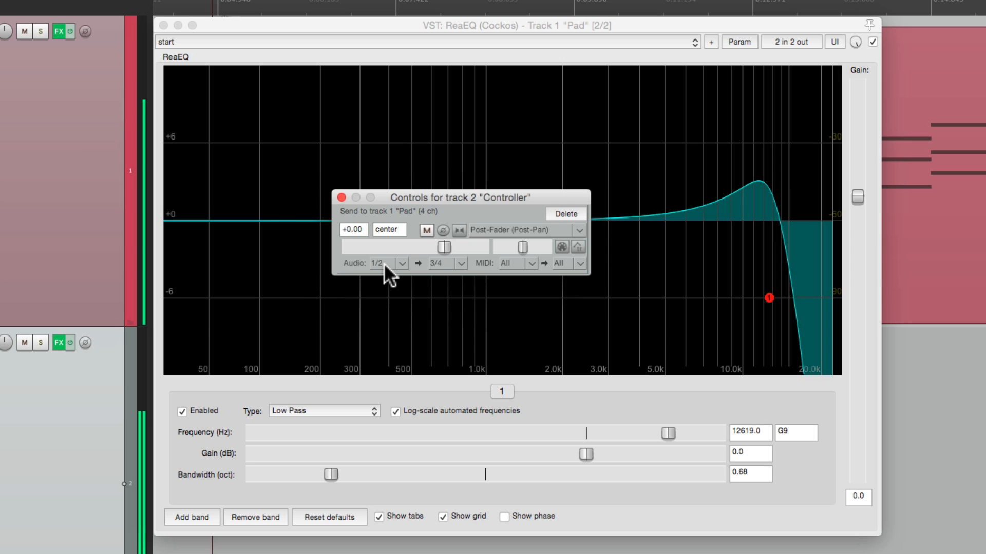
pyautogui.moveTo(448, 271)
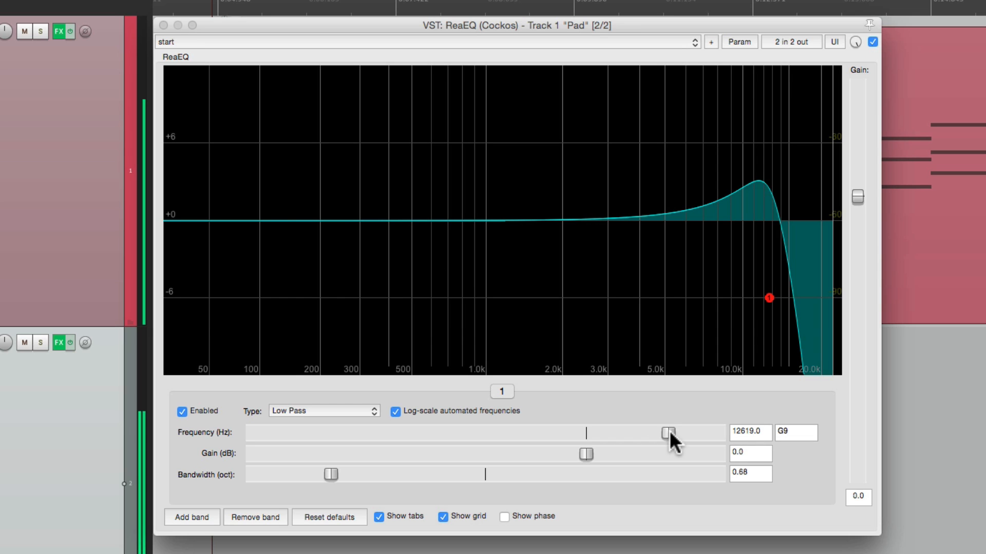
# Step: Enable sidechain audio control on channels 3+4 for the low-pass frequency, minimum volume -60 dB
pyautogui.click(738, 42)
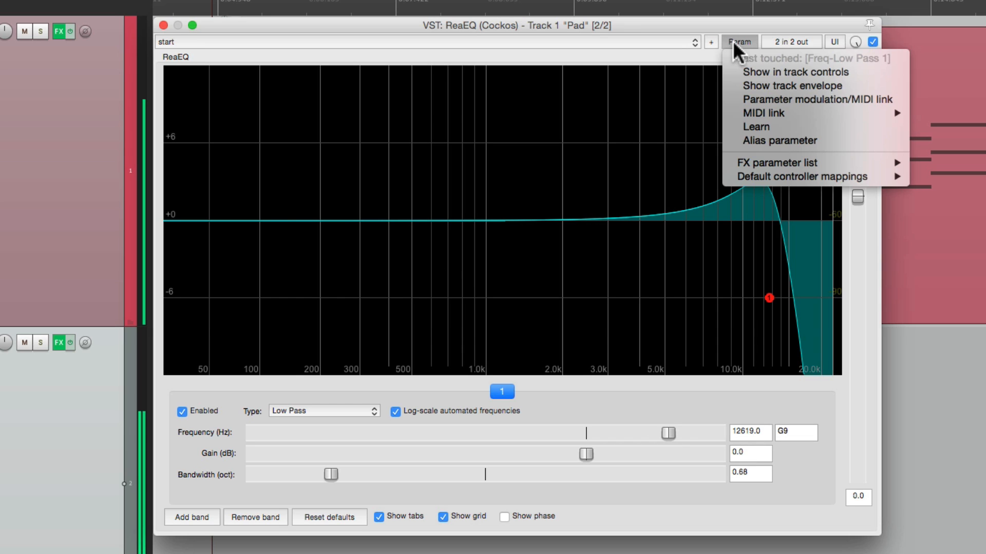
pyautogui.moveTo(779, 126)
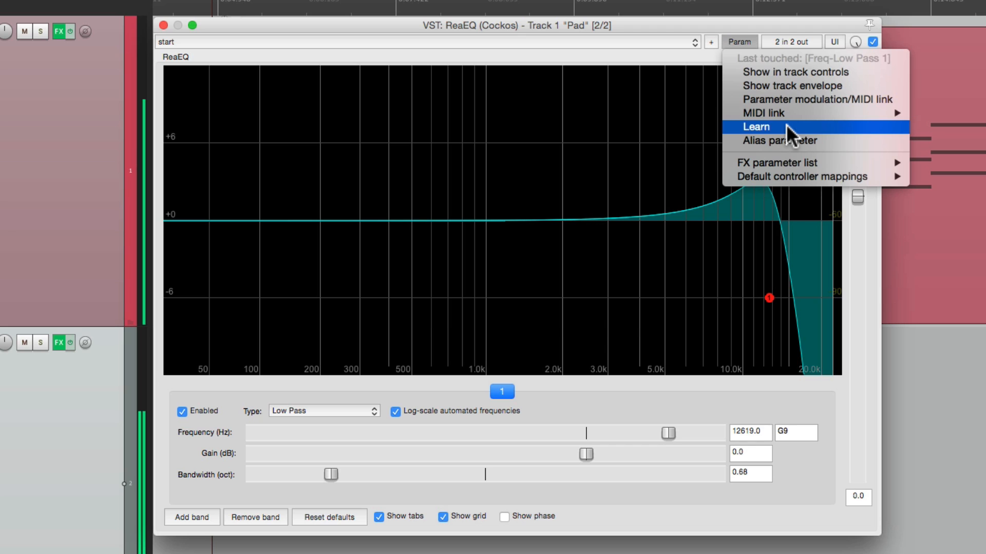
pyautogui.moveTo(795, 99)
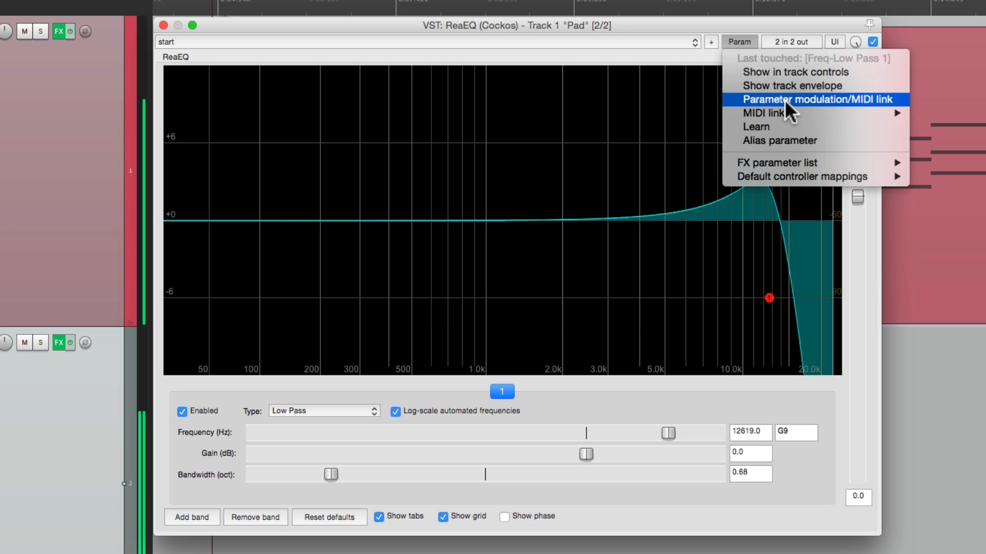
pyautogui.click(816, 99)
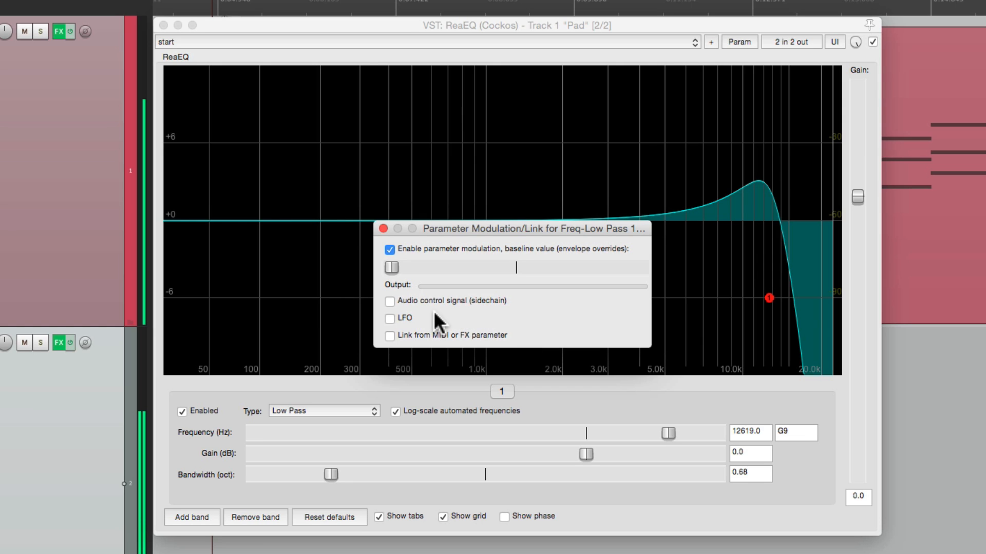
pyautogui.click(390, 302)
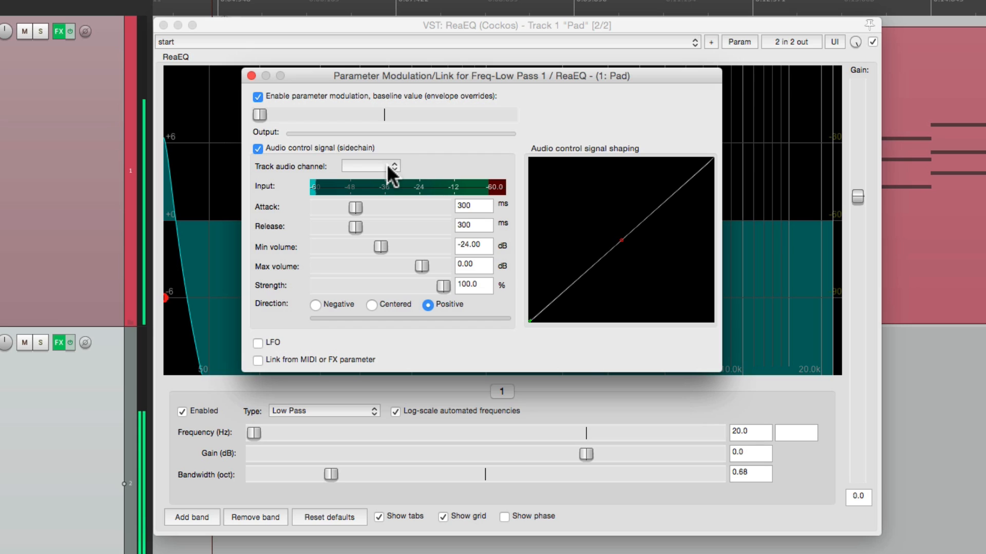
pyautogui.click(368, 165)
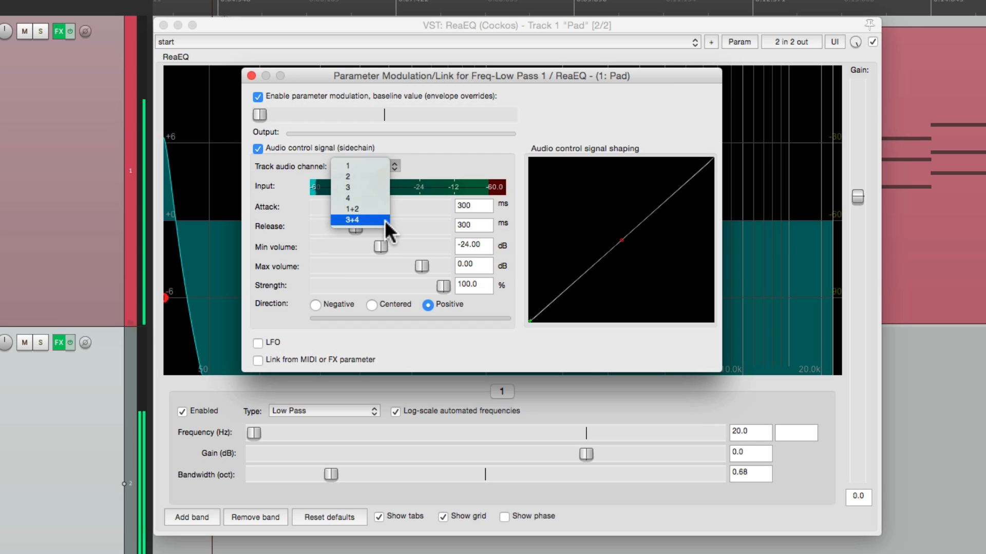
pyautogui.click(353, 219)
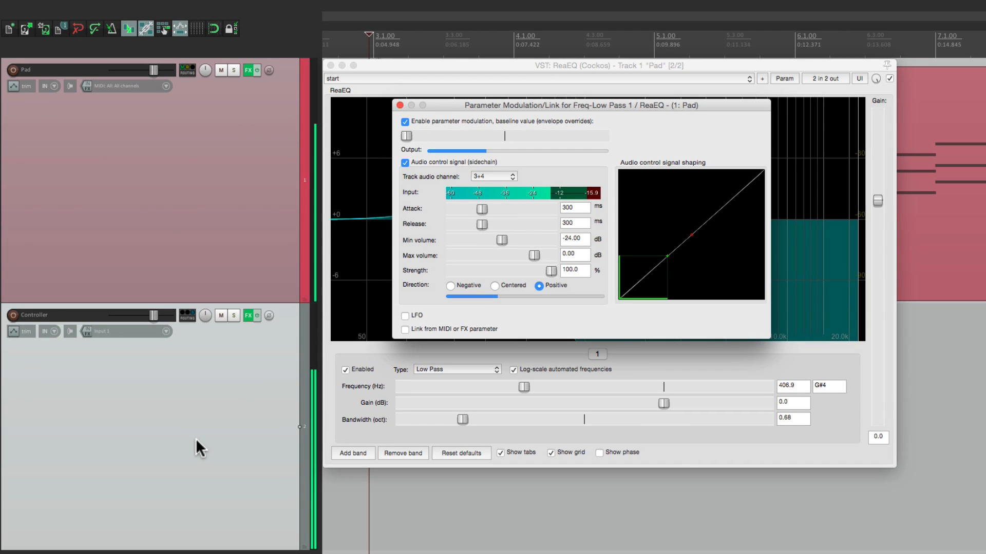
pyautogui.moveTo(314, 393)
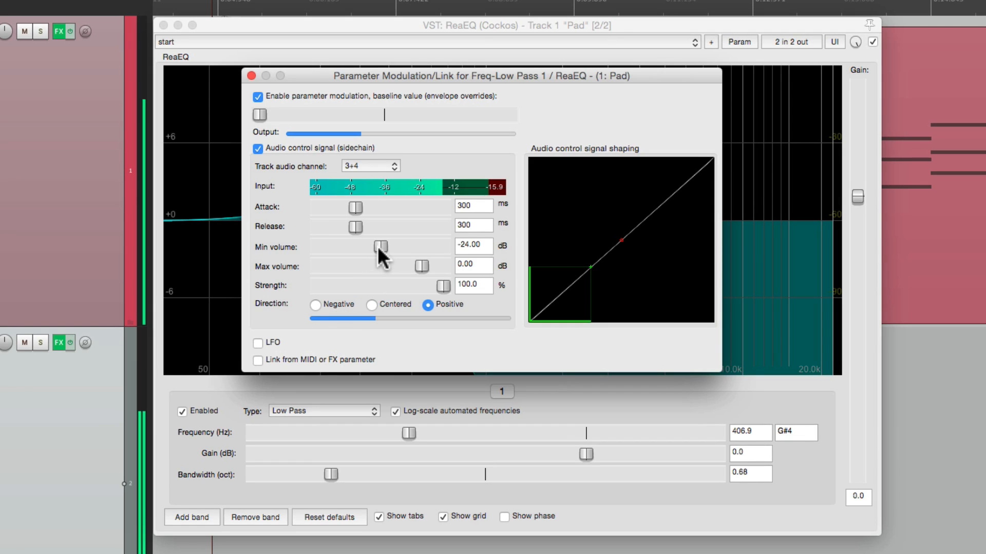
pyautogui.moveTo(381, 246); pyautogui.dragTo(318, 246)
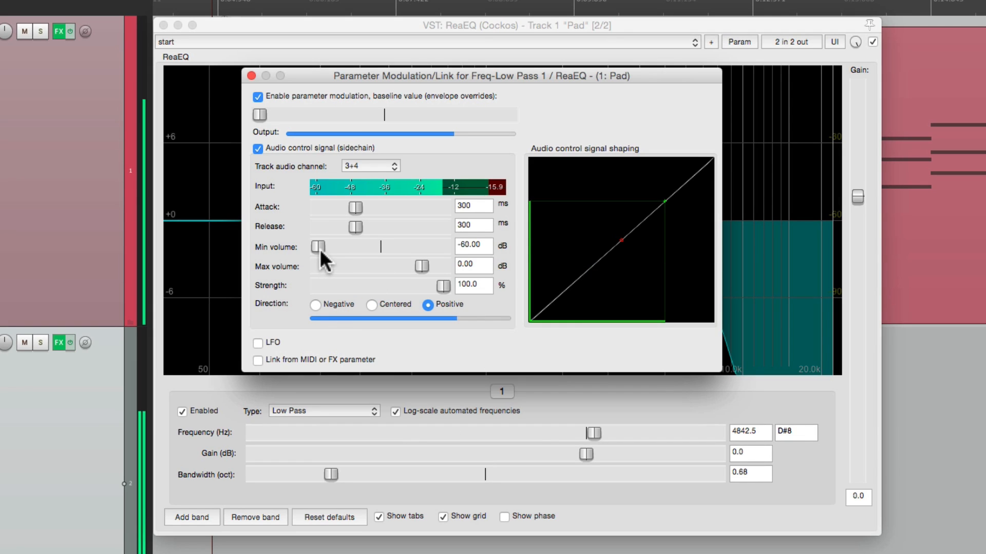
pyautogui.moveTo(389, 295)
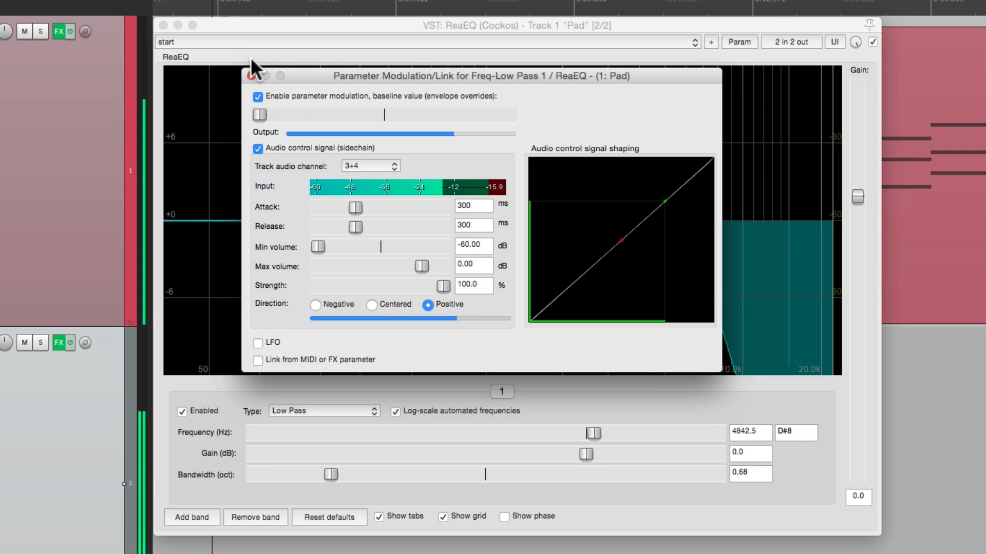
# Step: Close Parameter Modulation and lower the Controller fader, dropping the cutoff to about 1.8 kHz
pyautogui.click(251, 75)
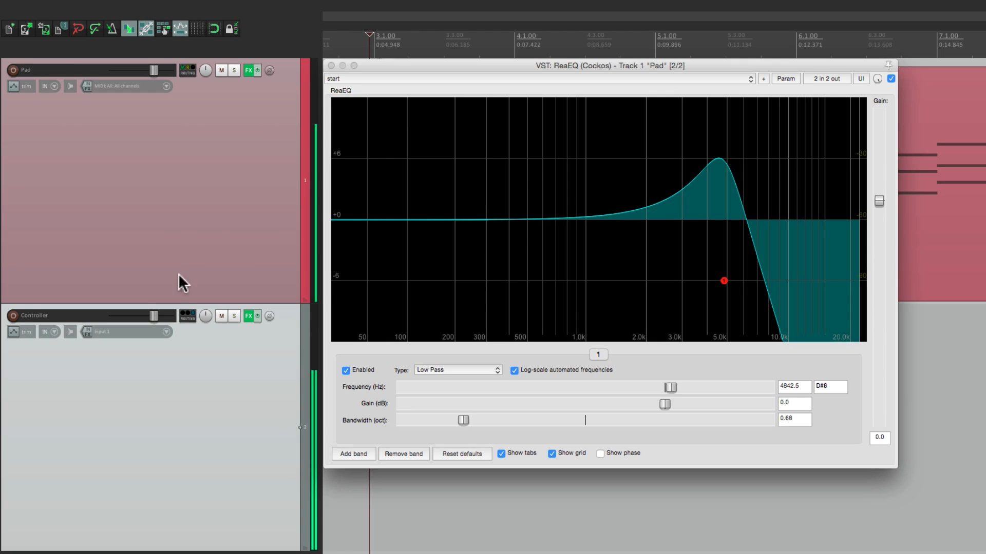
pyautogui.moveTo(723, 280); pyautogui.dragTo(679, 281)
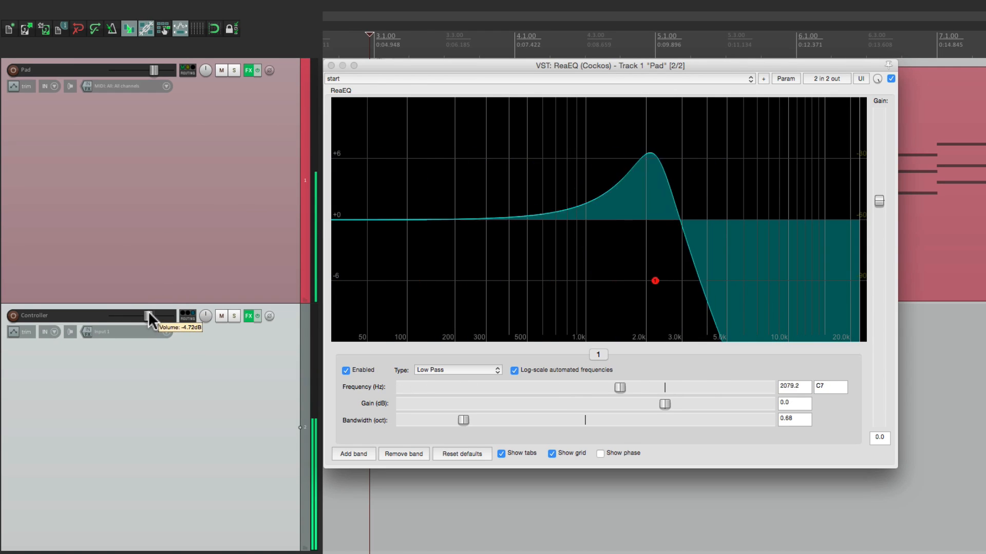
pyautogui.moveTo(654, 280); pyautogui.dragTo(681, 281)
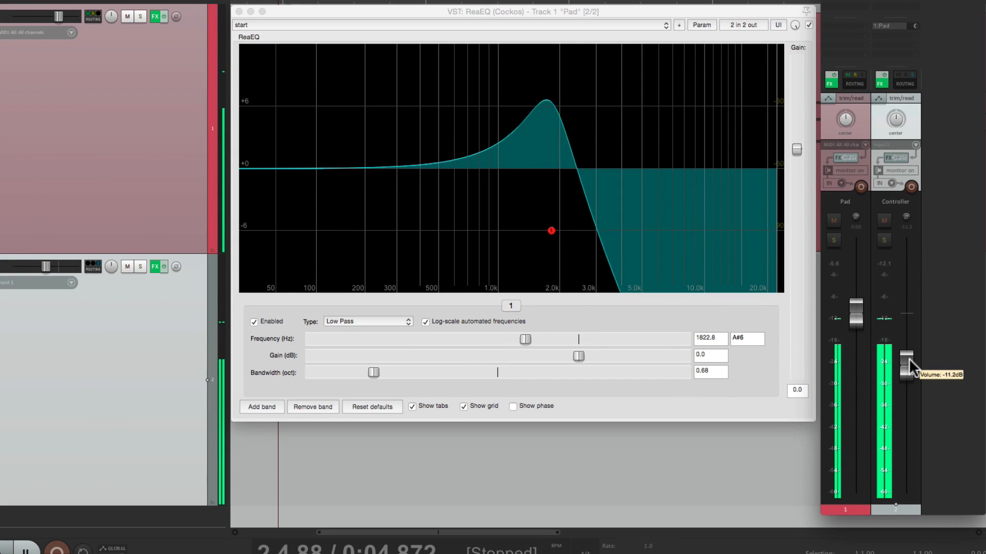
# Step: Sweep the Controller mixer fader to 0 dB and back, moving the cutoff to about 1202.8 Hz
pyautogui.moveTo(551, 230); pyautogui.dragTo(638, 230)
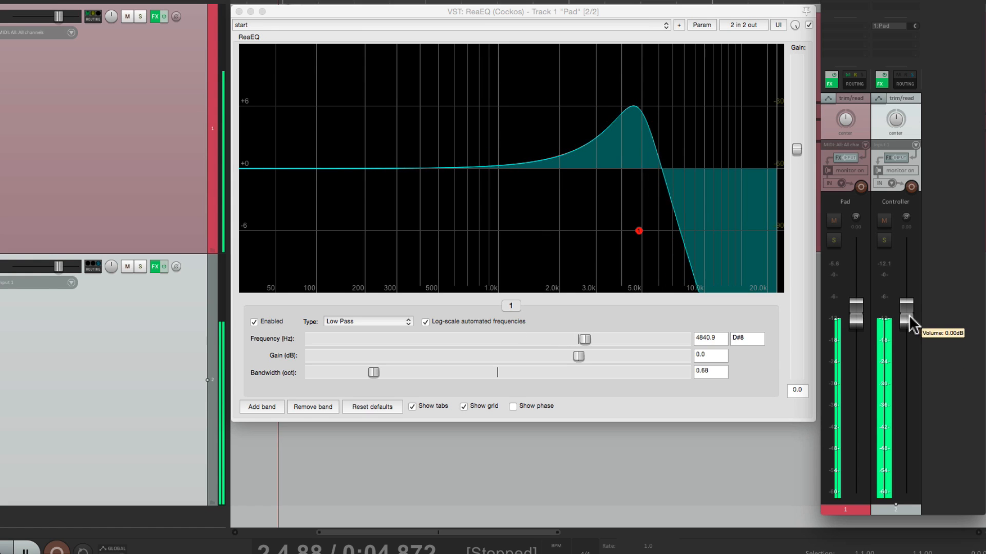
pyautogui.moveTo(583, 339); pyautogui.dragTo(565, 339)
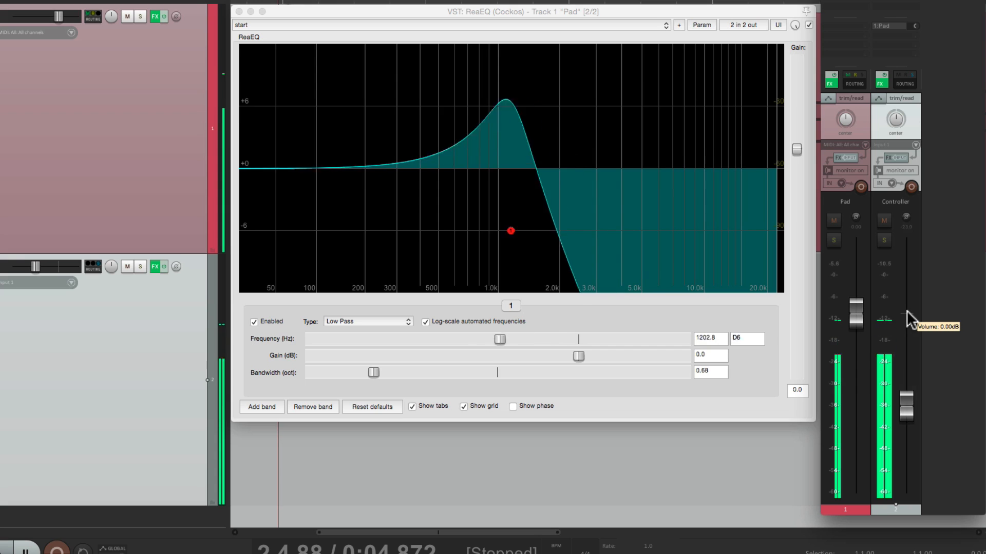
pyautogui.moveTo(510, 230); pyautogui.dragTo(633, 230)
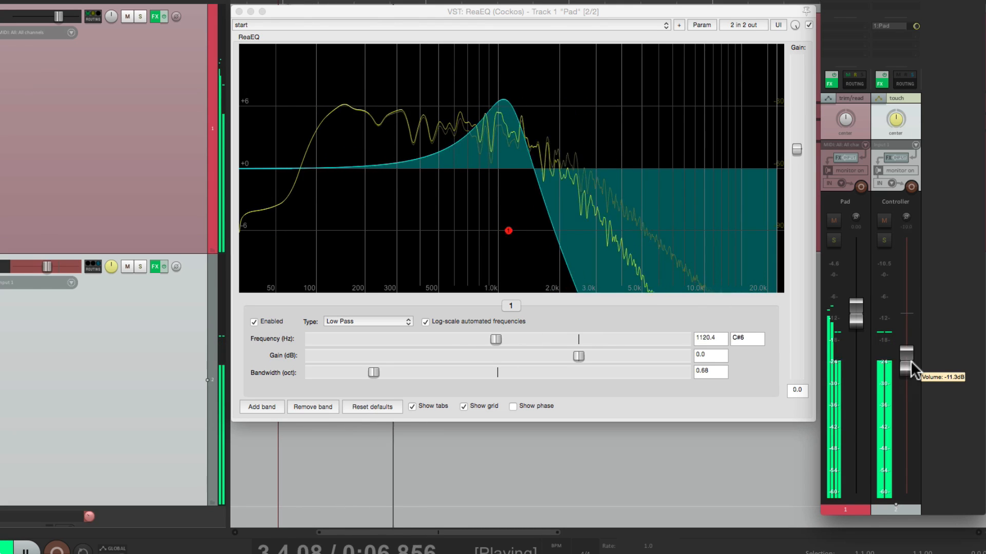
# Step: Ride the Controller fader during playback to record a volume automation envelope
pyautogui.moveTo(495, 339); pyautogui.dragTo(472, 339)
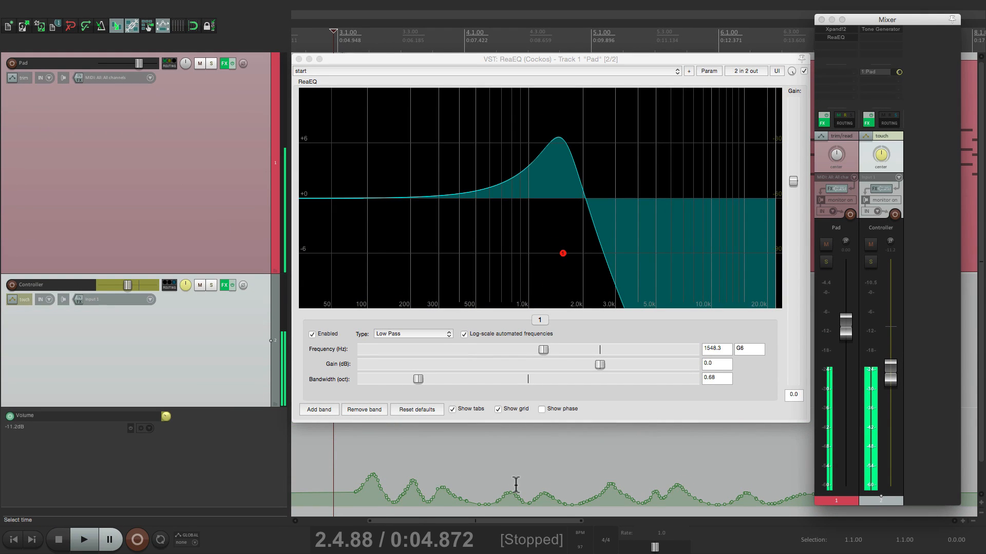
# Step: Play back the Controller envelope and move its fader, leaving the cutoff near 1.5 kHz
pyautogui.click(83, 540)
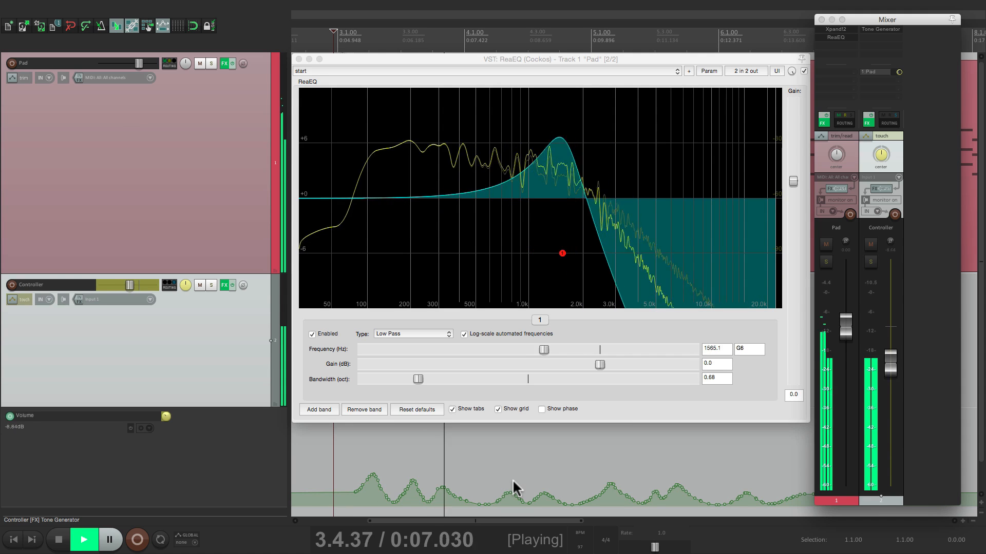
pyautogui.moveTo(544, 349); pyautogui.dragTo(499, 350)
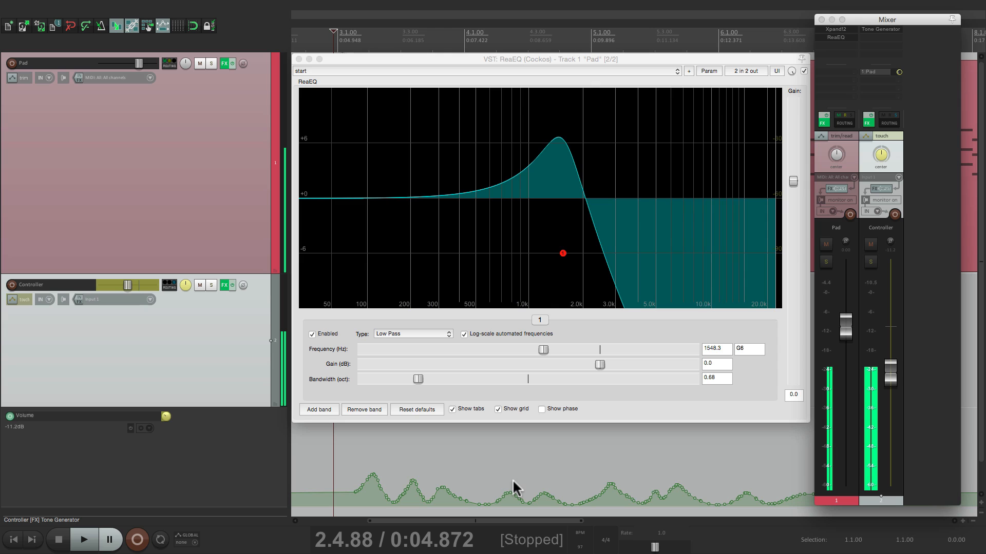
pyautogui.moveTo(158, 469)
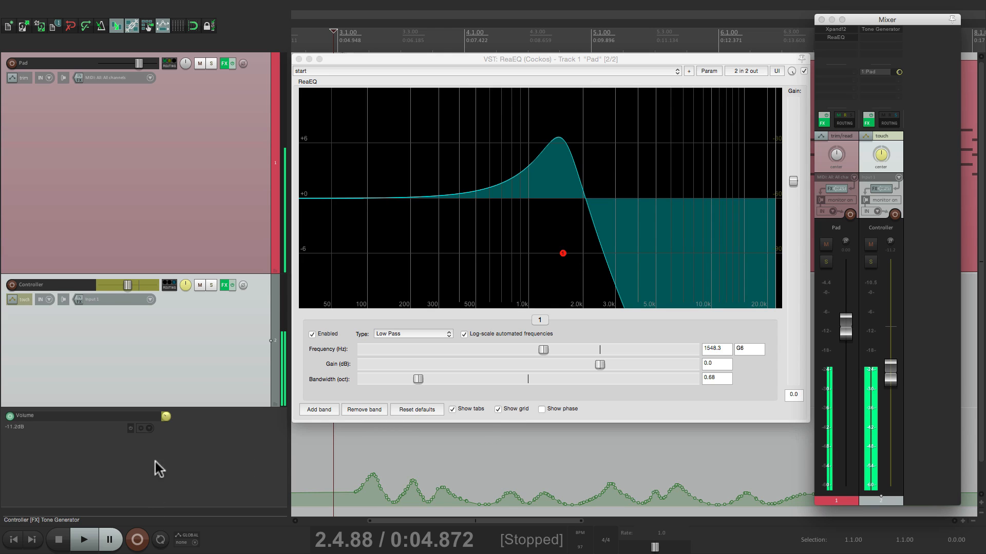
# Step: Add a second ReaEQ band on Pad and set its type to High Pass
pyautogui.click(146, 428)
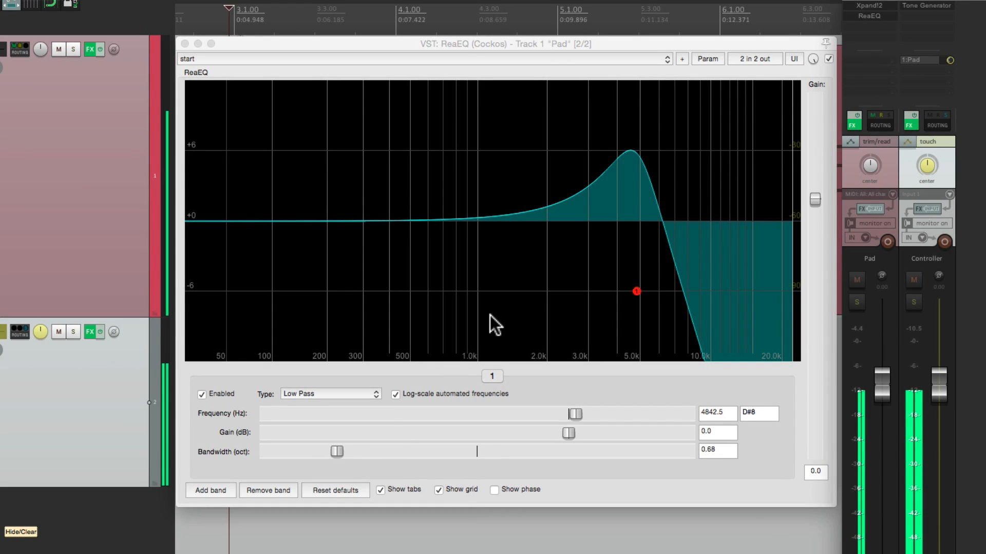
pyautogui.click(210, 490)
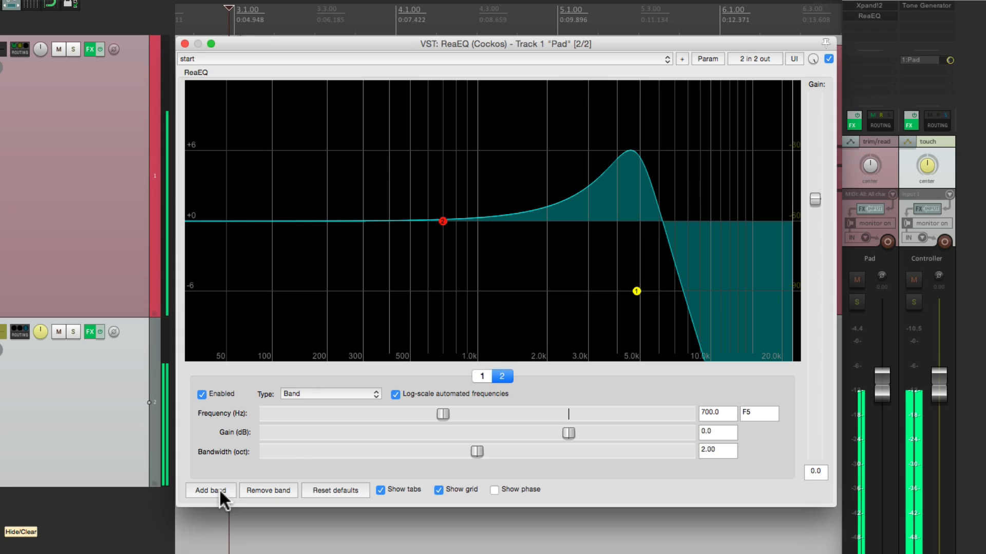
pyautogui.click(330, 394)
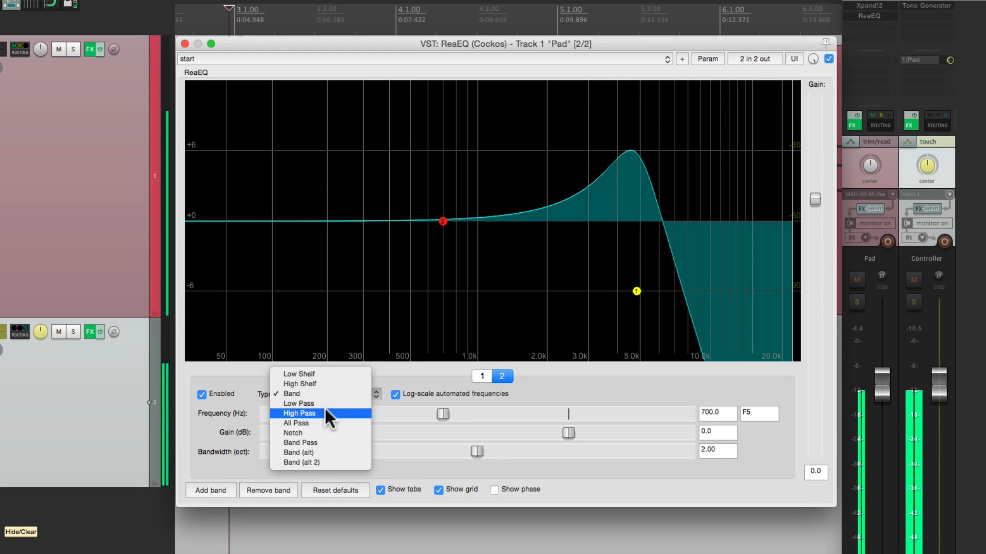
pyautogui.click(298, 413)
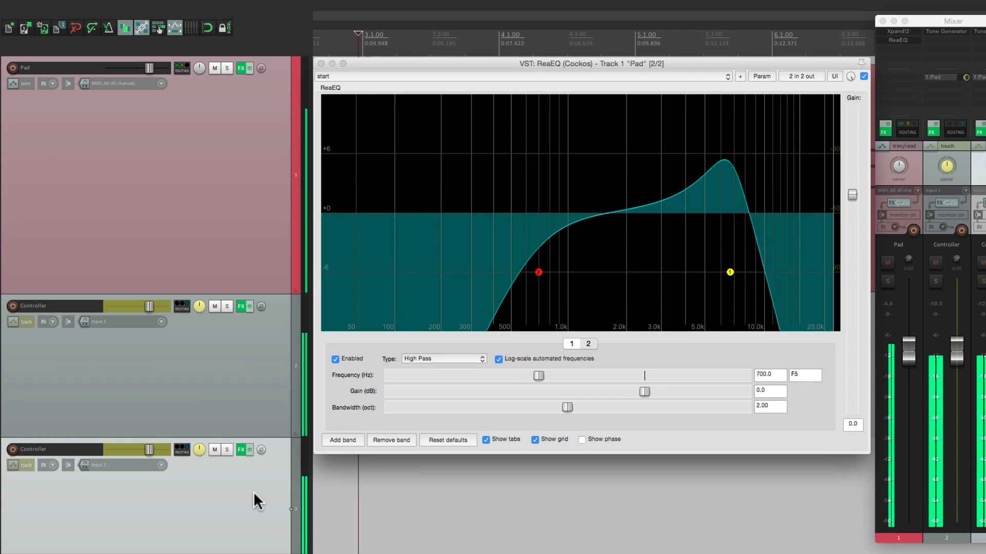
pyautogui.moveTo(227, 484)
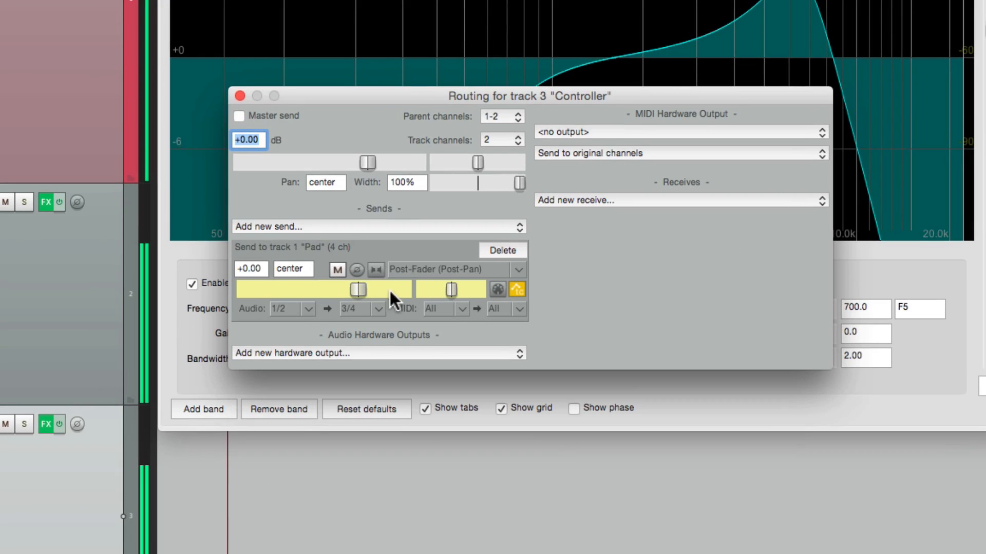
# Step: Route the third Controller track's send into Pad's channels 3/4
pyautogui.click(378, 309)
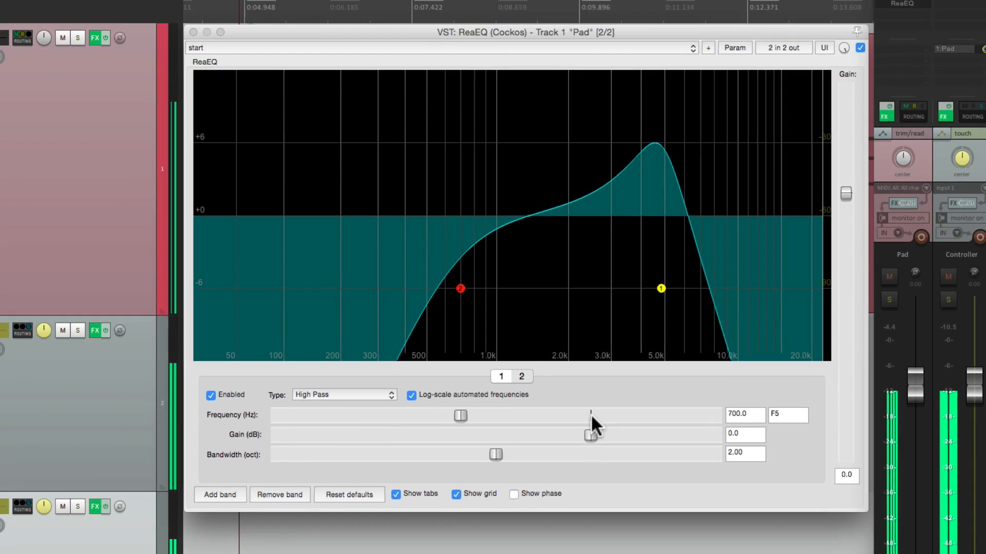
# Step: Modulate the band 2 high-pass frequency from sidechain audio on channels 5+6
pyautogui.click(521, 376)
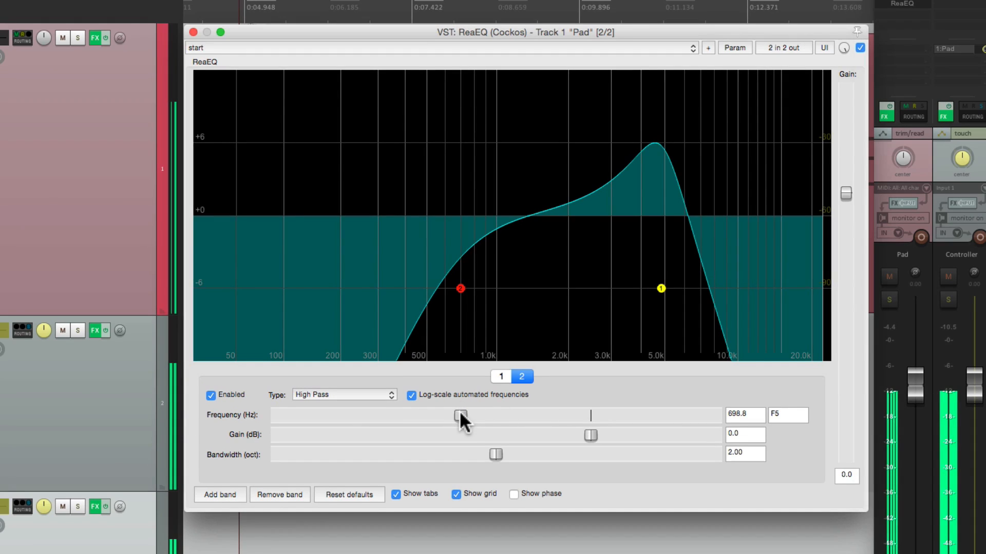
pyautogui.click(733, 47)
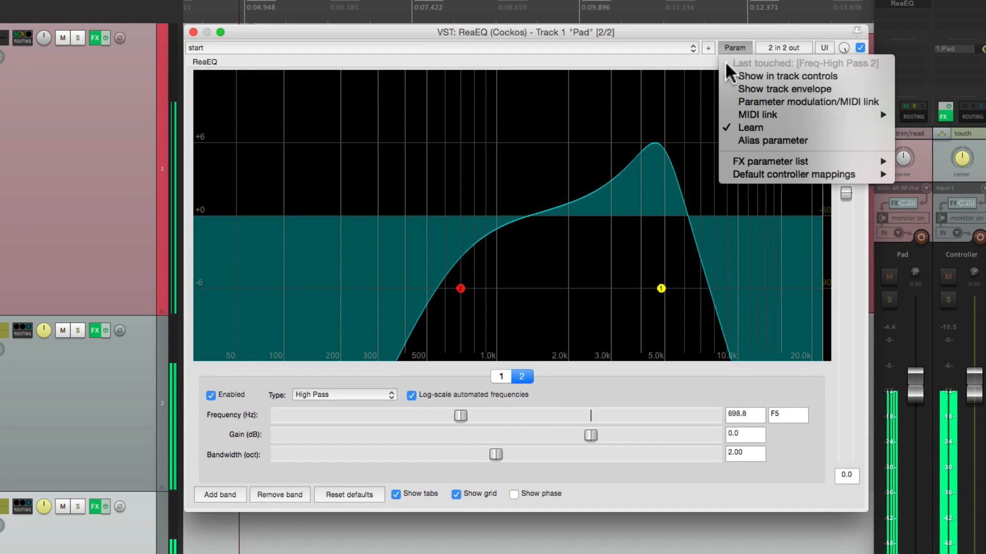
pyautogui.moveTo(804, 102)
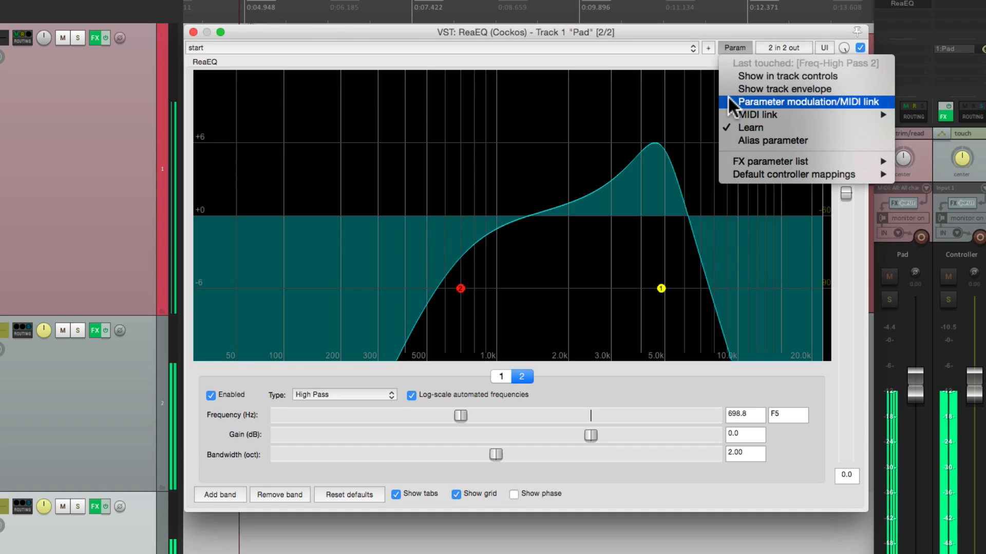
pyautogui.click(803, 101)
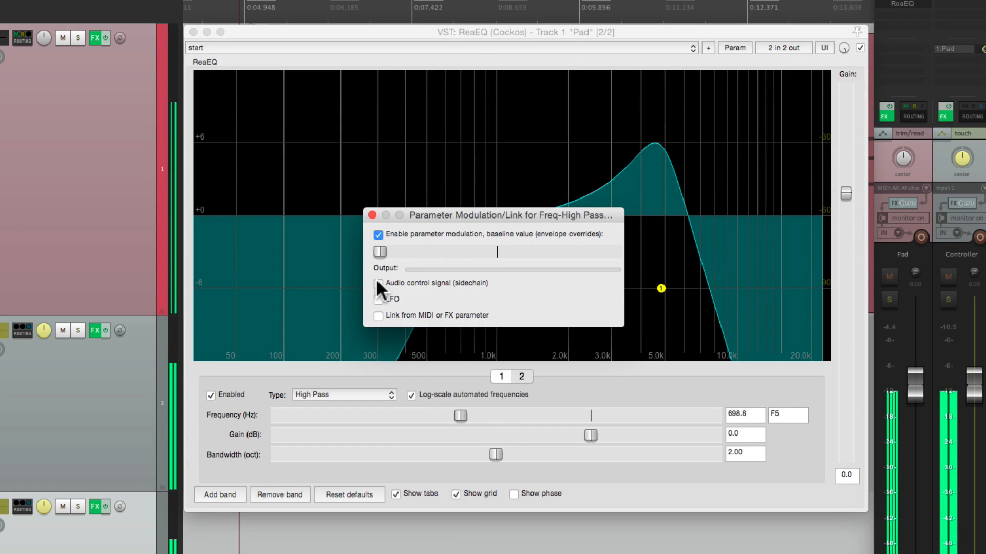
pyautogui.click(378, 283)
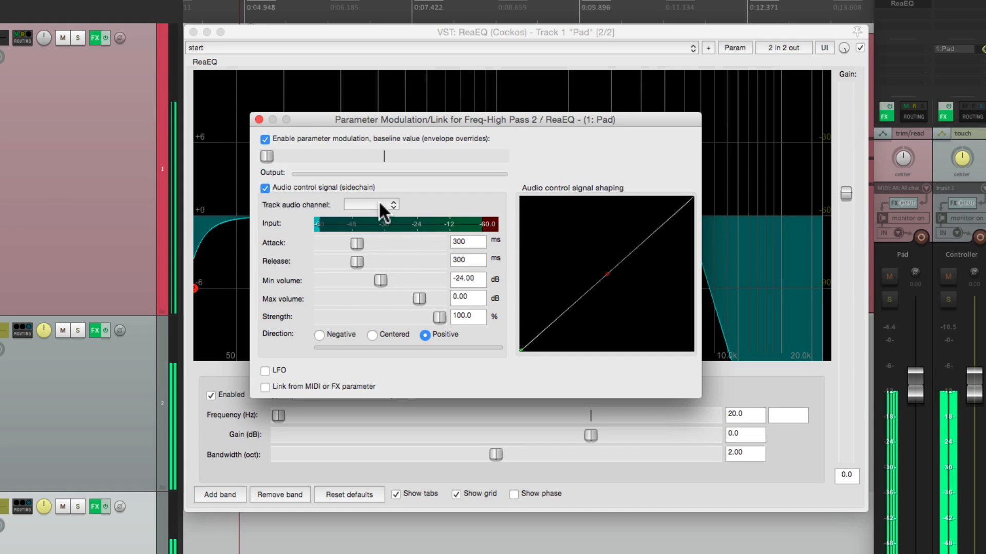
pyautogui.click(370, 205)
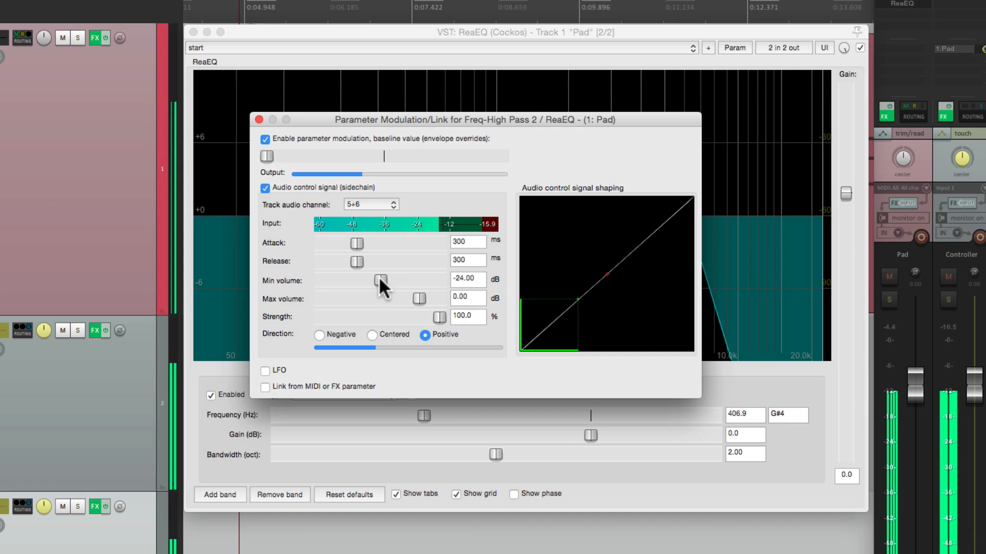
pyautogui.click(258, 119)
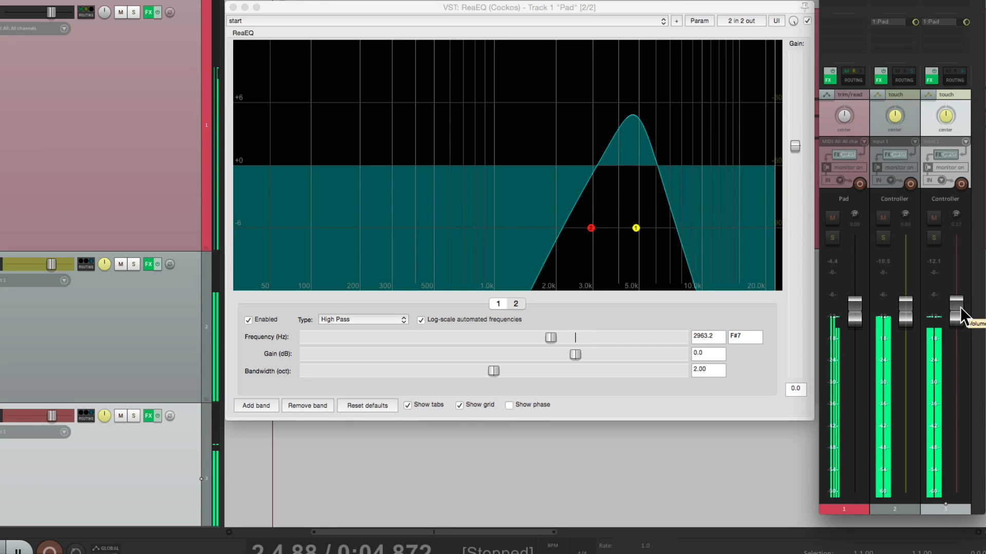
pyautogui.moveTo(905, 318)
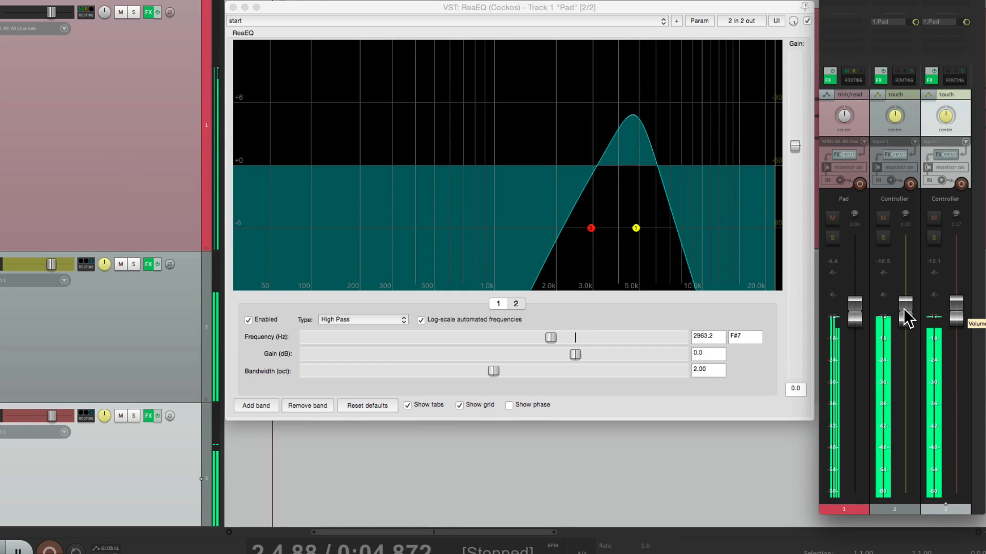
pyautogui.moveTo(960, 318)
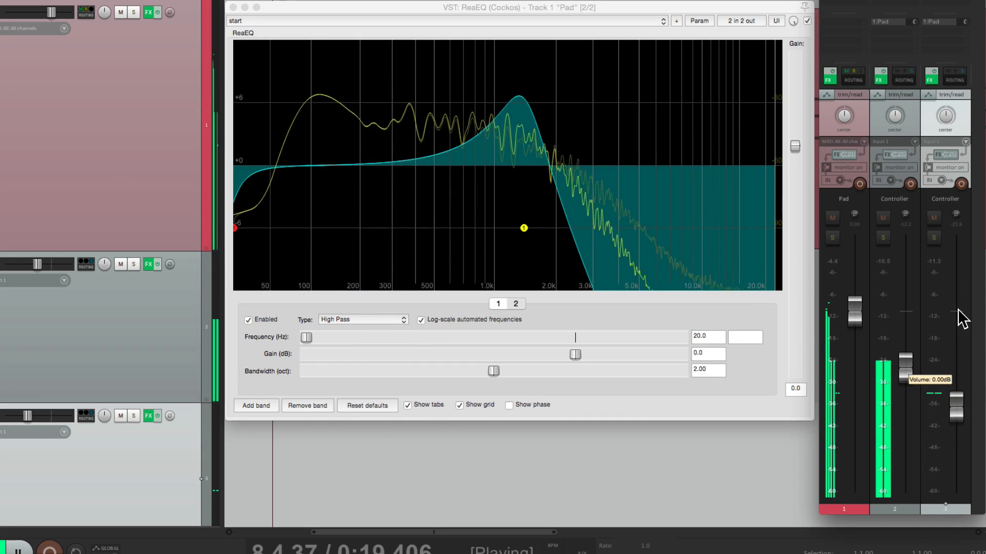
# Step: Ride the second Controller's volume to sweep the high-pass between 20 Hz and ~350 Hz
pyautogui.moveTo(305, 337); pyautogui.dragTo(415, 337)
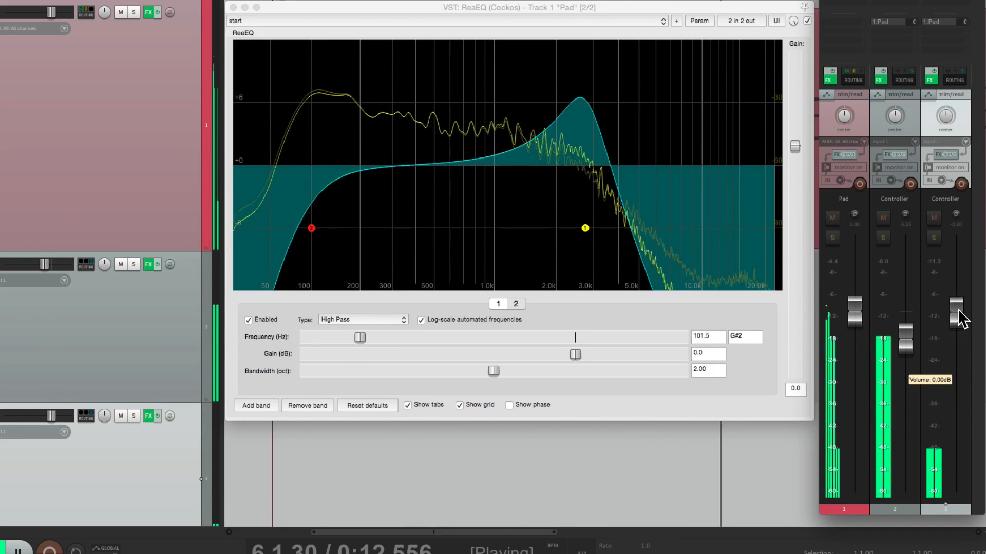
pyautogui.moveTo(311, 228); pyautogui.dragTo(425, 228)
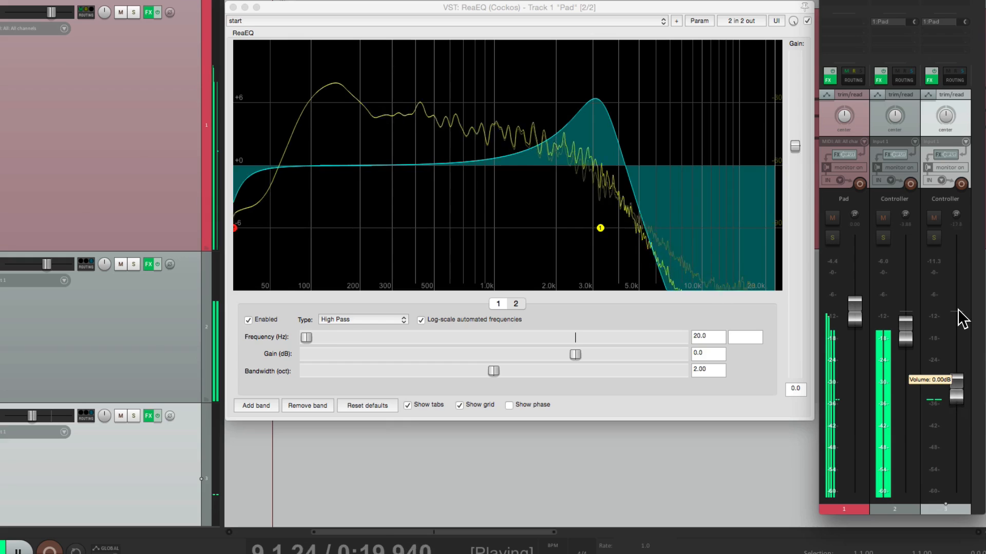
pyautogui.moveTo(236, 228); pyautogui.dragTo(404, 228)
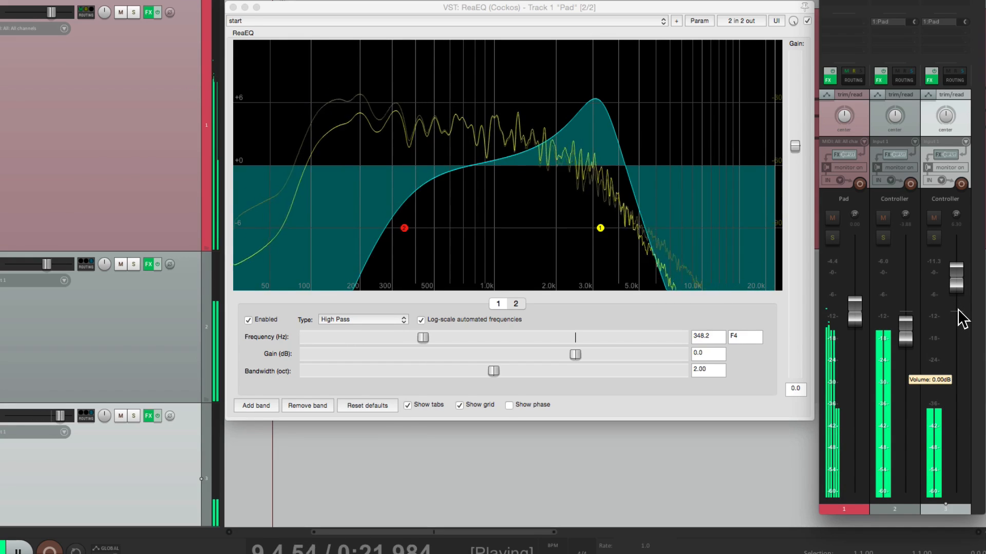
pyautogui.moveTo(404, 227); pyautogui.dragTo(261, 228)
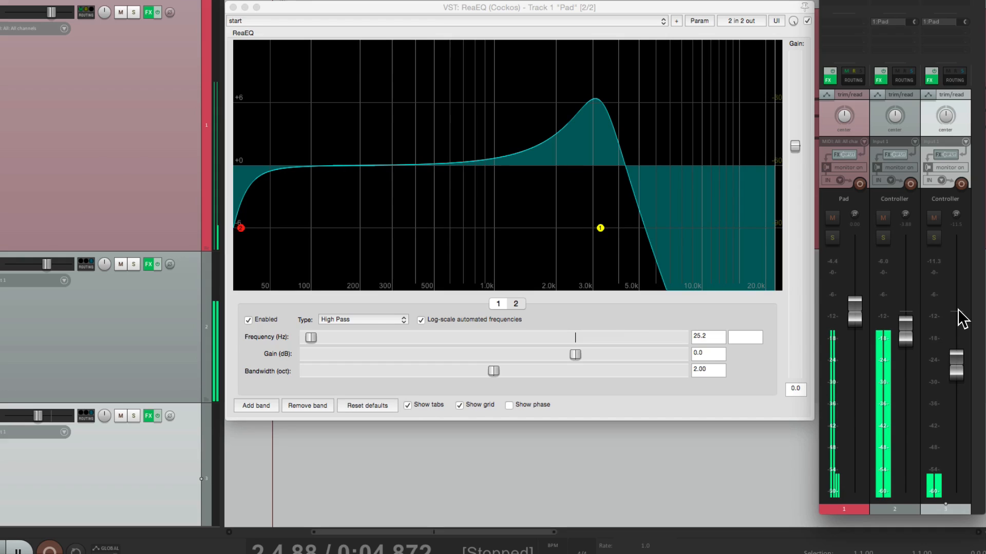
pyautogui.moveTo(46, 263)
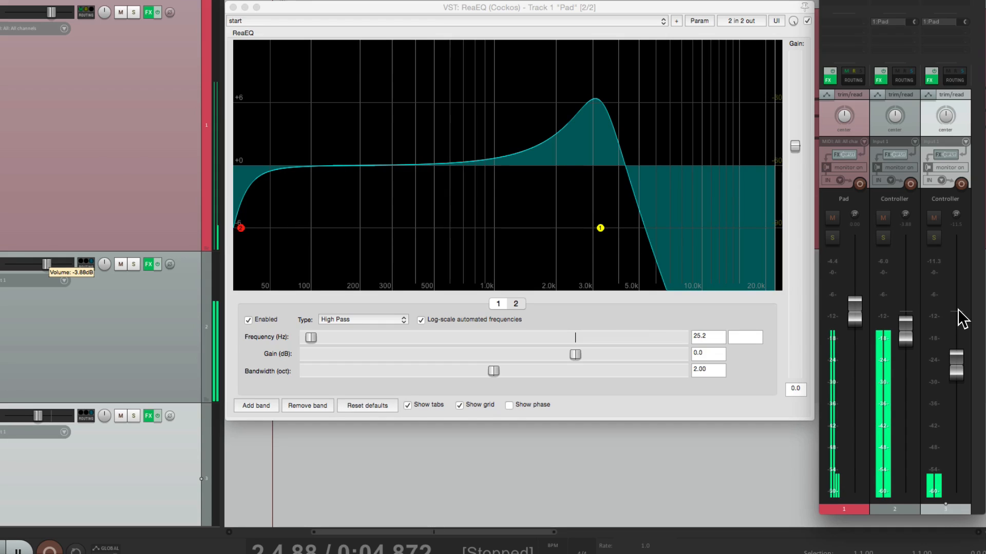